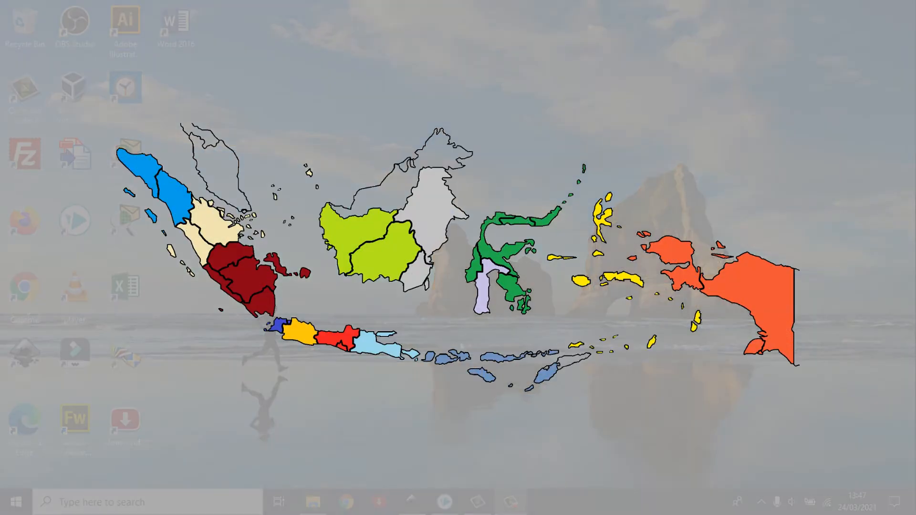
pyautogui.moveTo(412, 501)
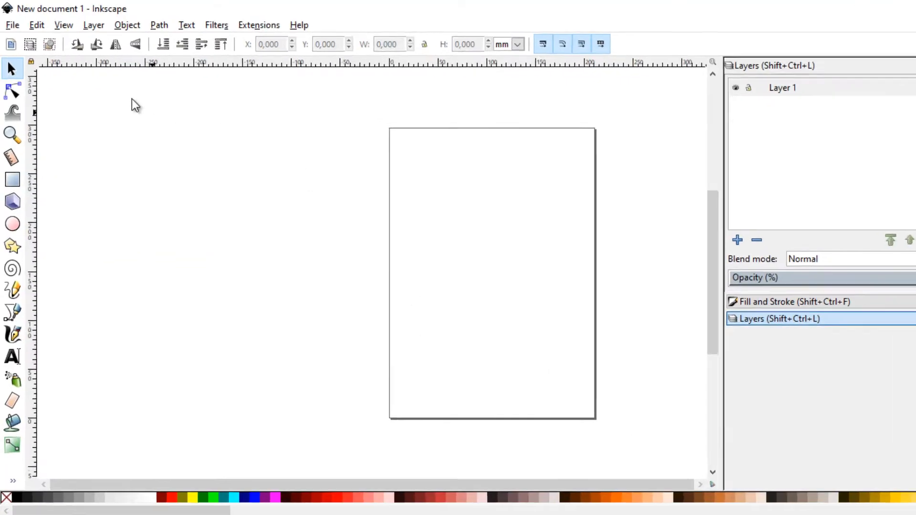
# Step: Import the Indonesia map image into the new Inkscape document
pyautogui.click(12, 25)
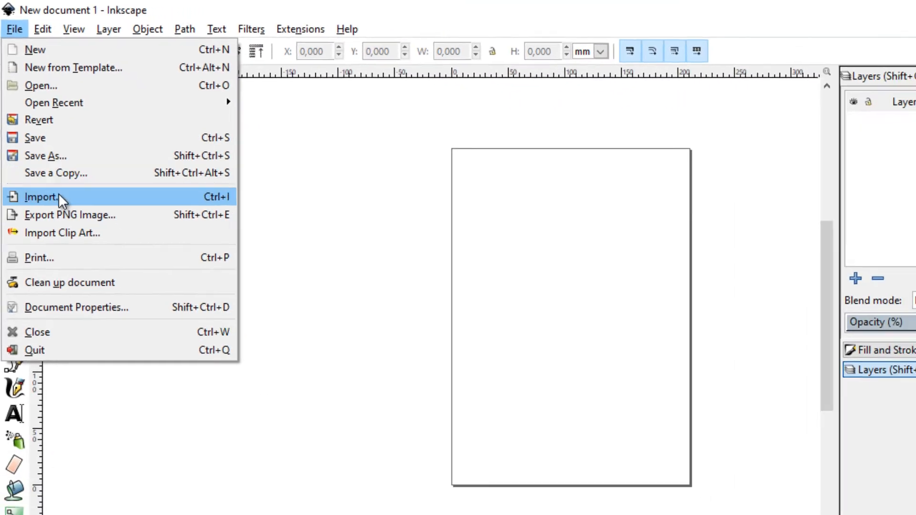
pyautogui.click(42, 197)
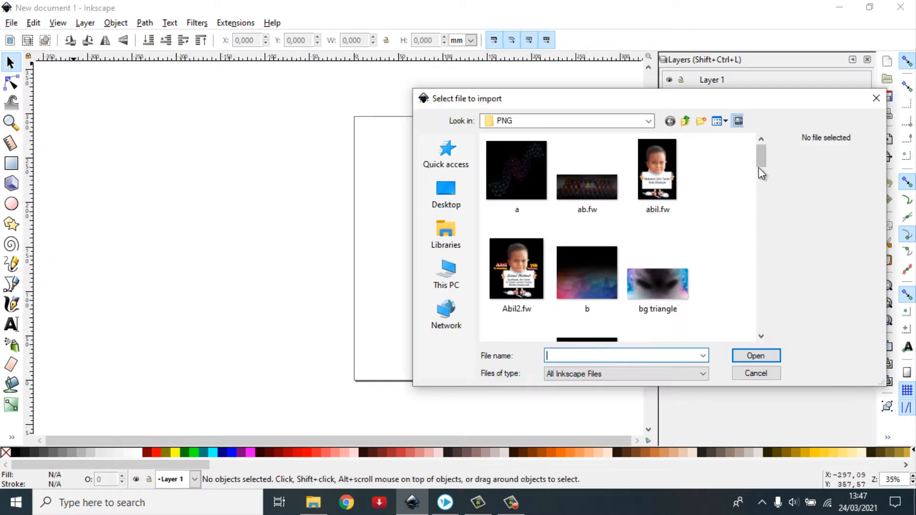
pyautogui.click(756, 355)
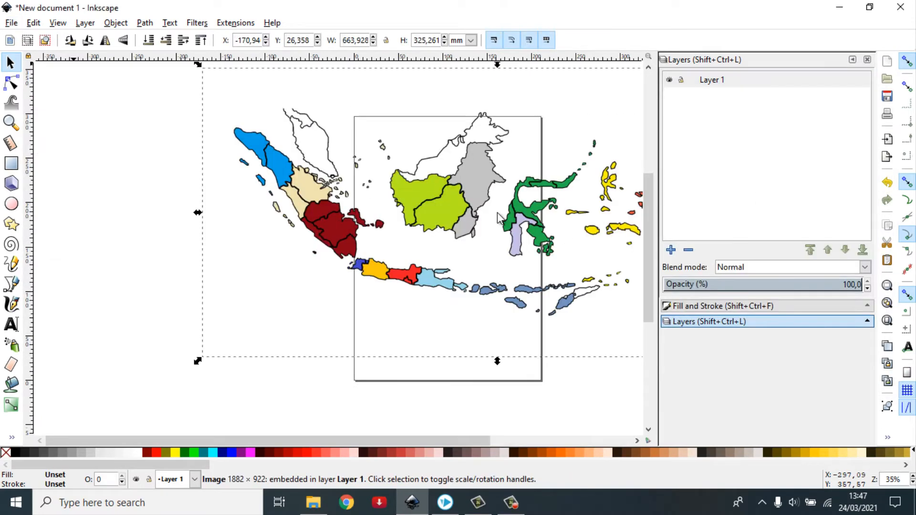
pyautogui.moveTo(589, 275)
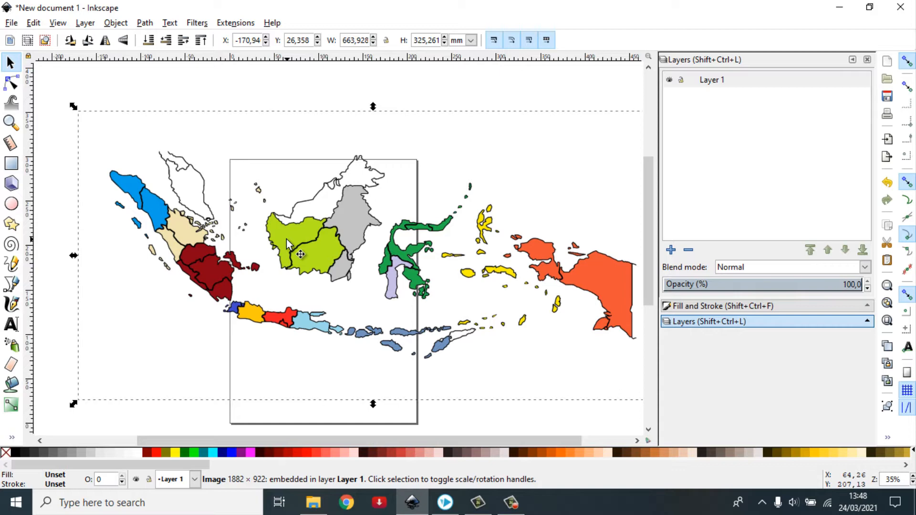
pyautogui.moveTo(256, 224)
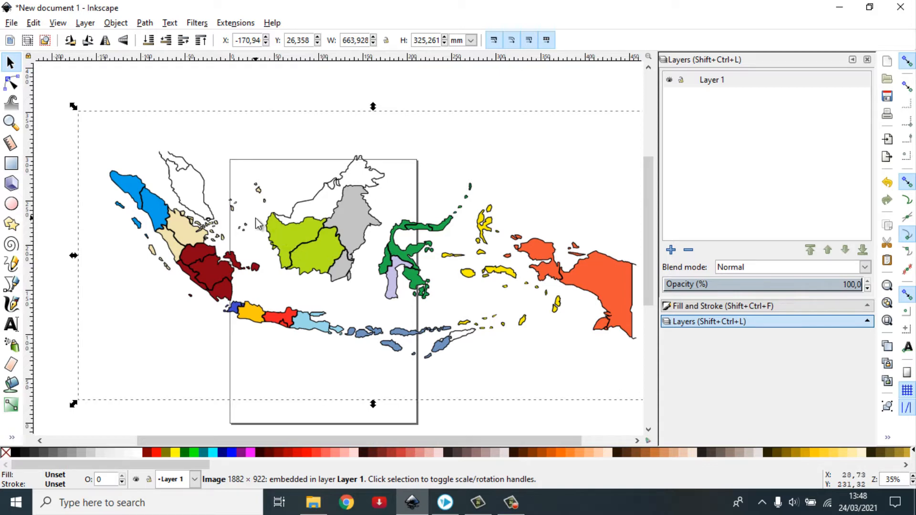
# Step: Save the drawing as Peta Indonesia.svg, replacing the older file, and switch to VideoScribe
pyautogui.click(11, 23)
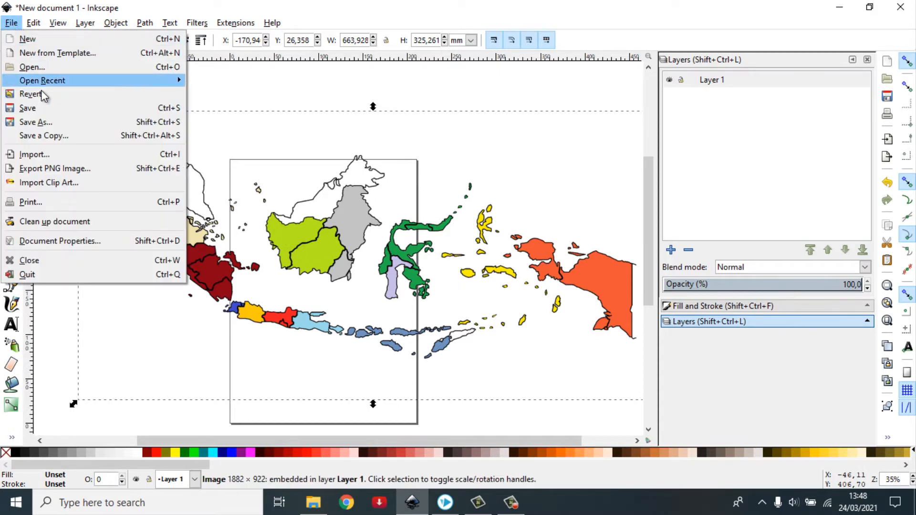
pyautogui.click(36, 121)
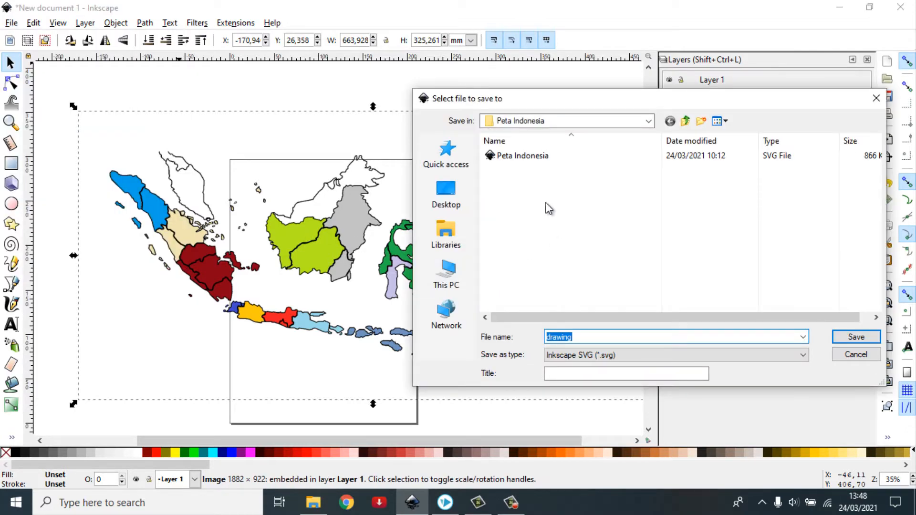
pyautogui.click(523, 155)
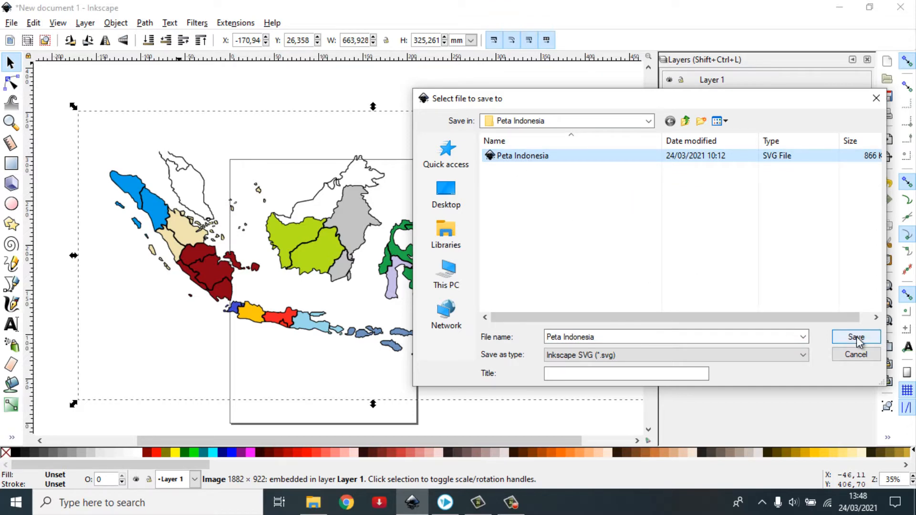
pyautogui.click(856, 337)
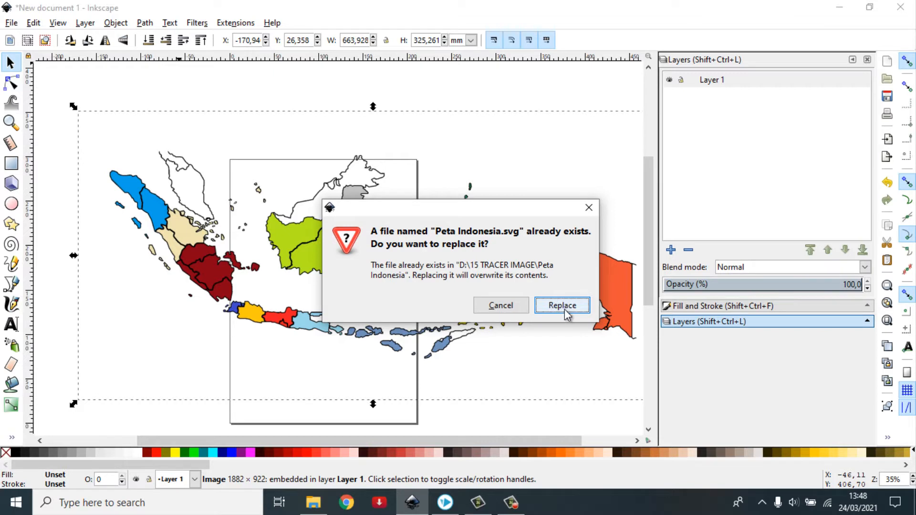
pyautogui.click(562, 305)
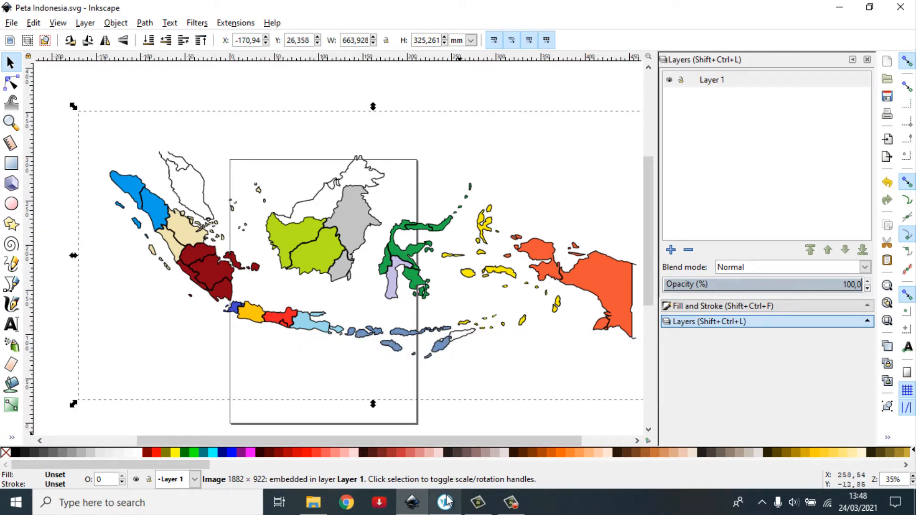
pyautogui.click(445, 503)
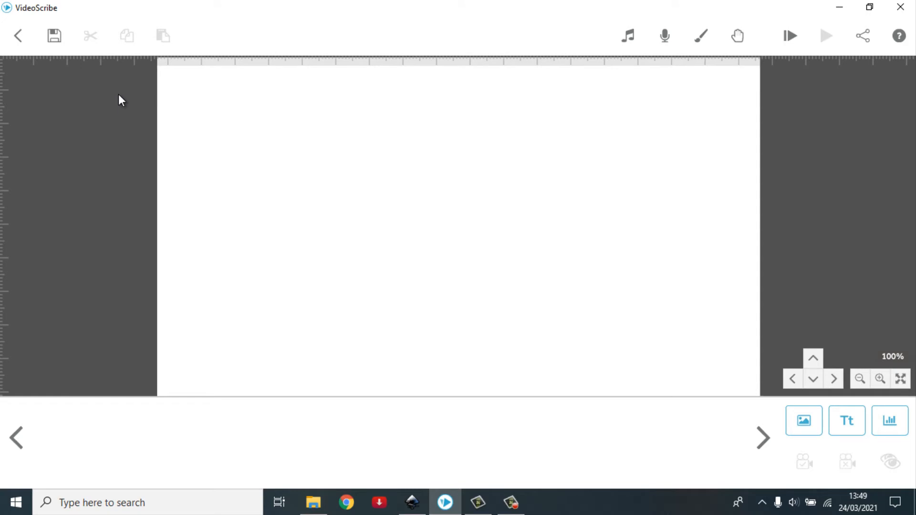
pyautogui.moveTo(739, 402)
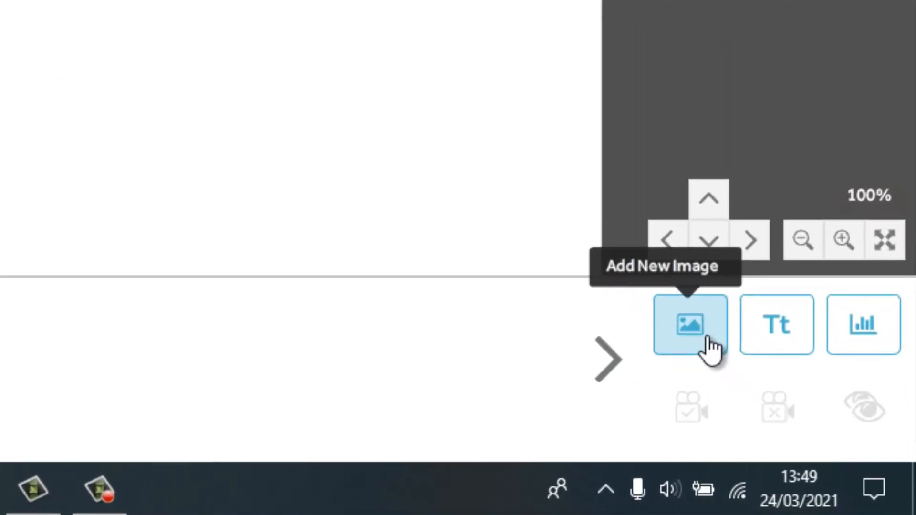
# Step: Import the saved Peta Indonesia SVG onto the canvas as the scene's first element
pyautogui.click(690, 324)
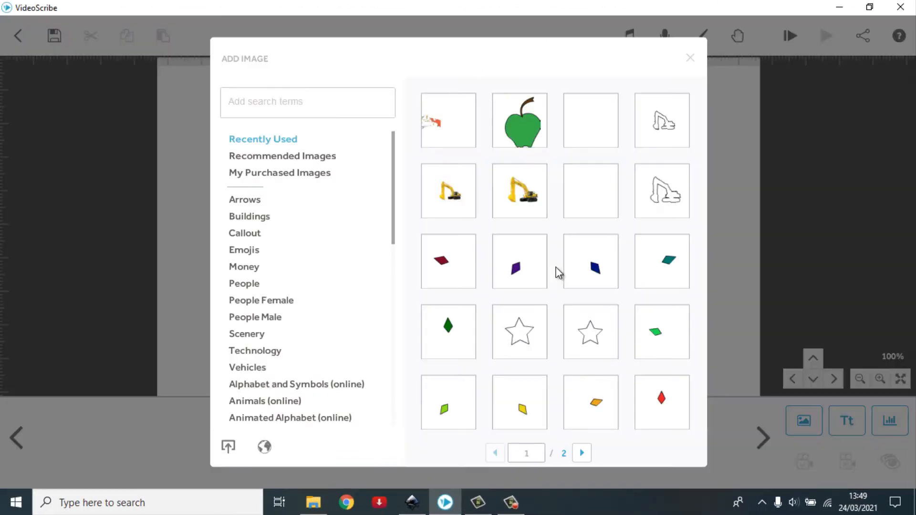
pyautogui.moveTo(229, 447)
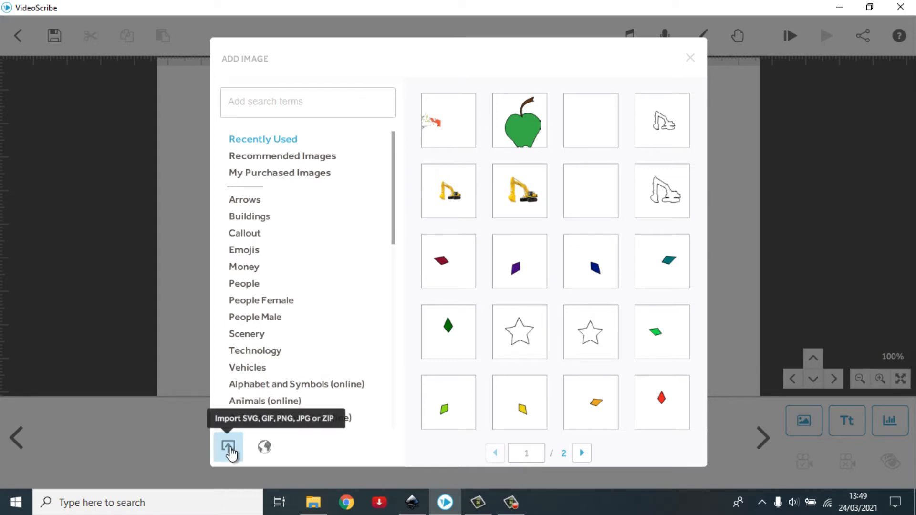
pyautogui.click(228, 446)
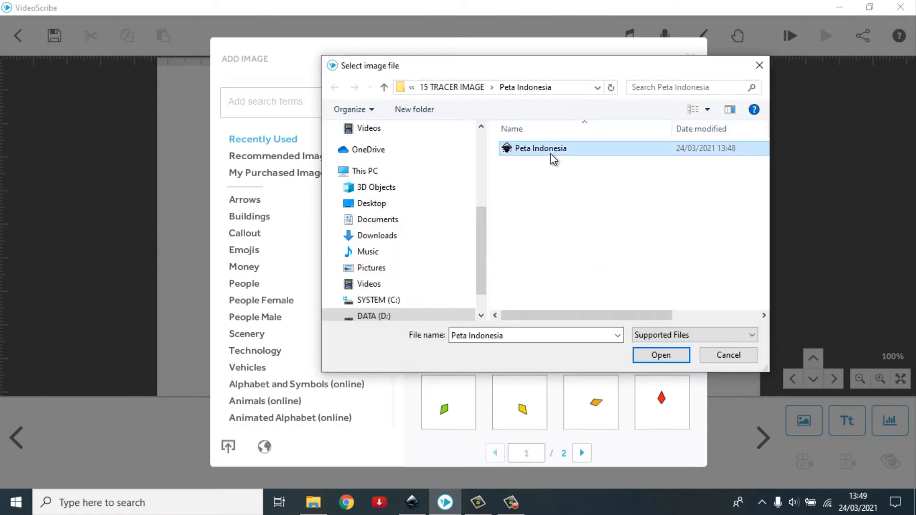
pyautogui.click(661, 355)
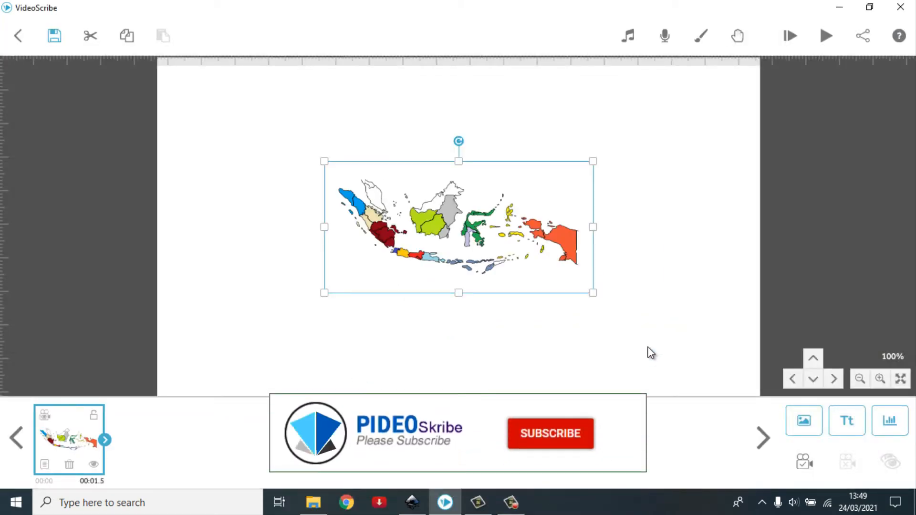
pyautogui.click(550, 434)
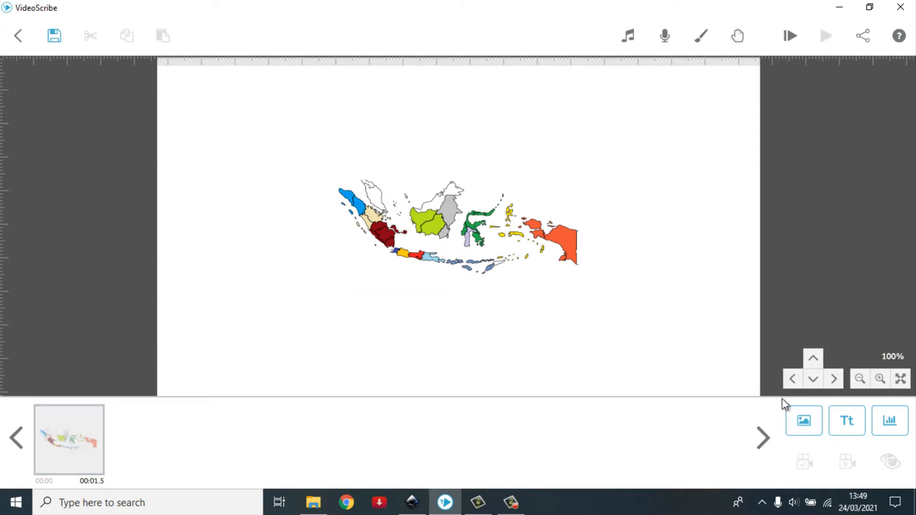
pyautogui.click(804, 420)
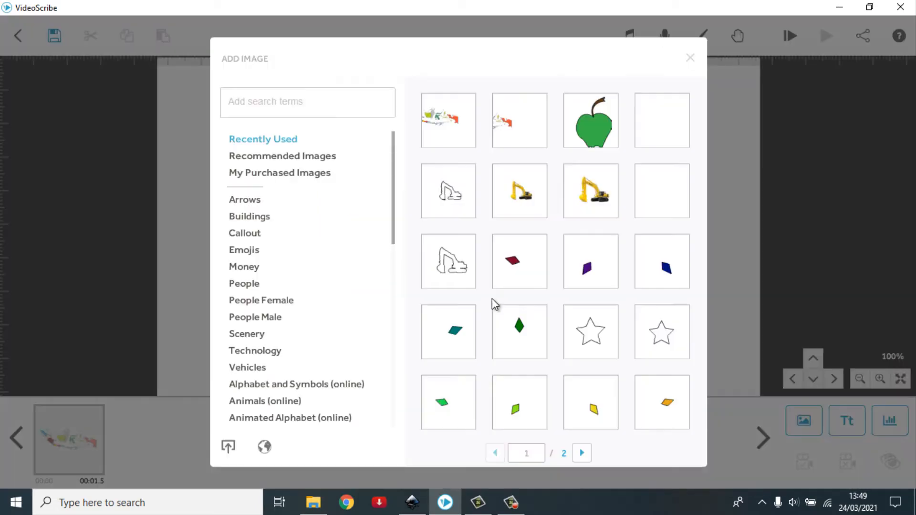
pyautogui.click(228, 447)
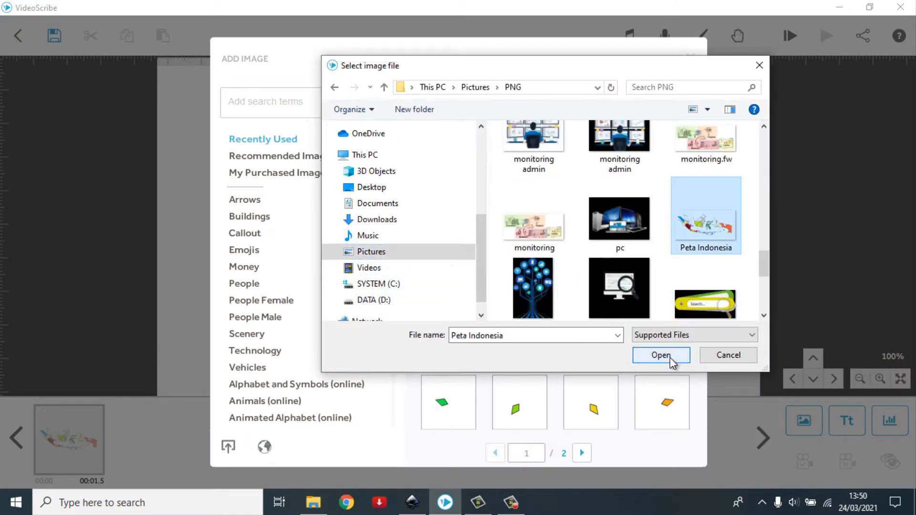
pyautogui.click(661, 355)
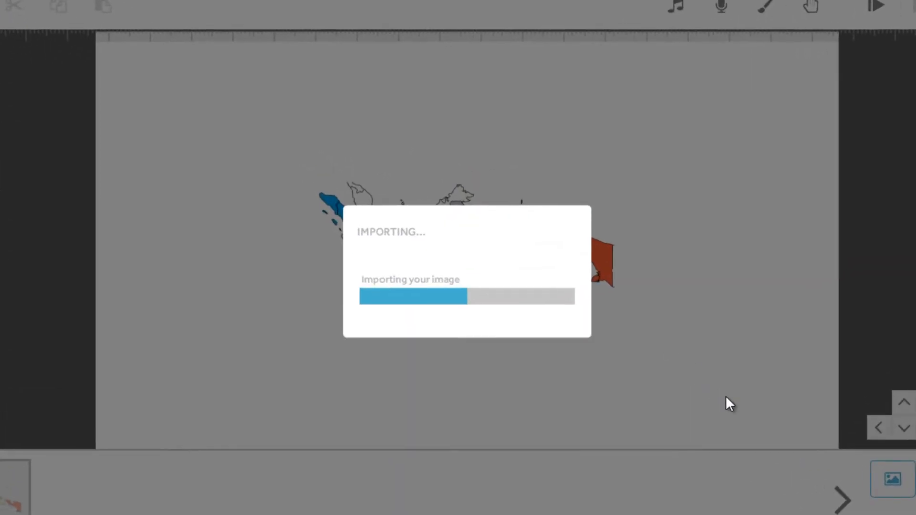
pyautogui.moveTo(636, 396)
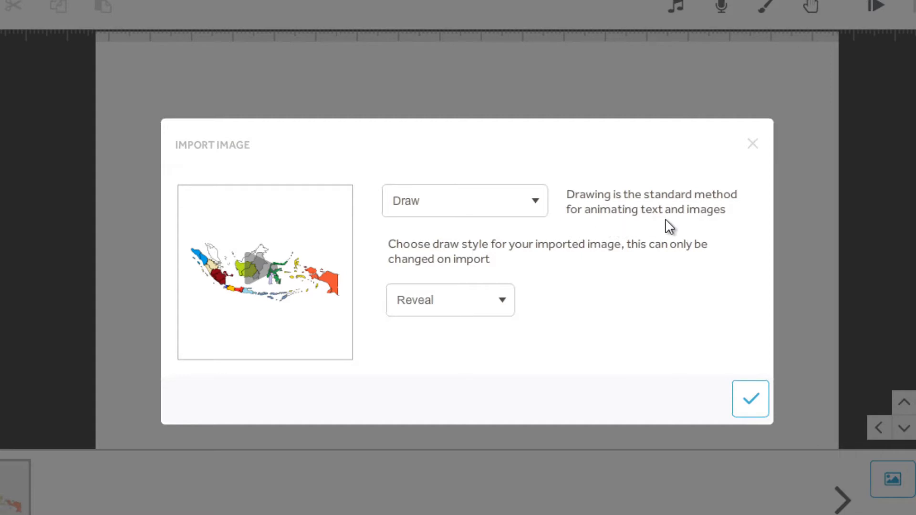
pyautogui.moveTo(534, 213)
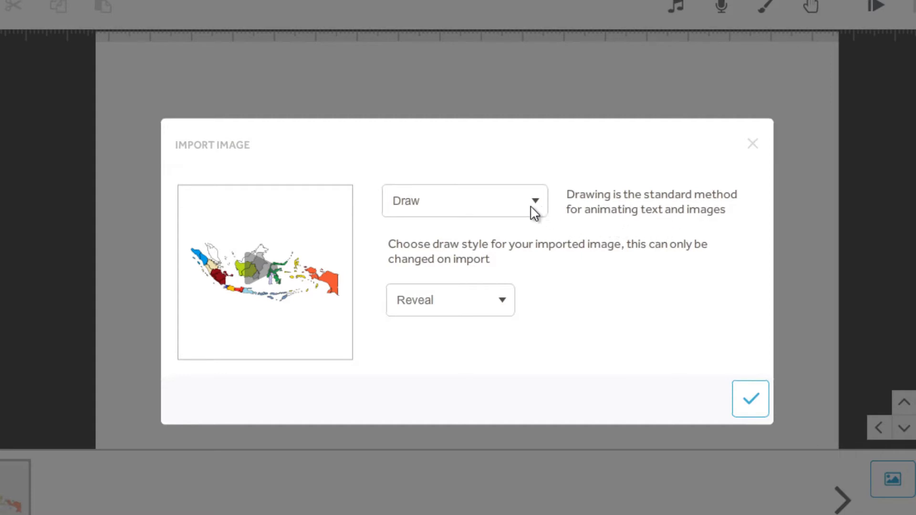
pyautogui.click(464, 201)
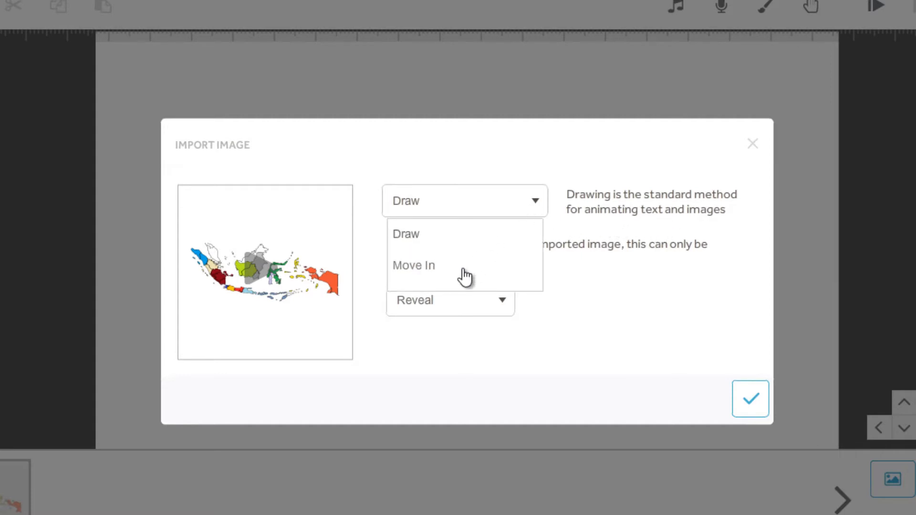
pyautogui.click(406, 234)
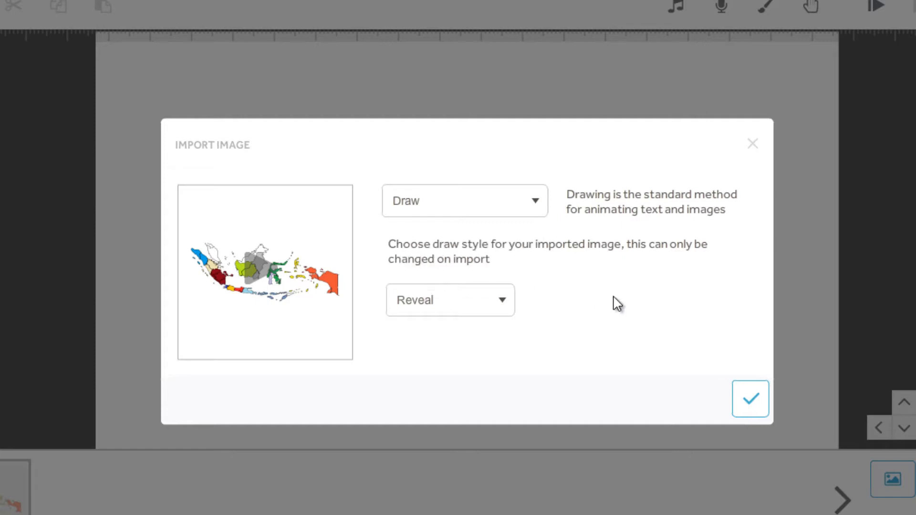
pyautogui.moveTo(587, 219)
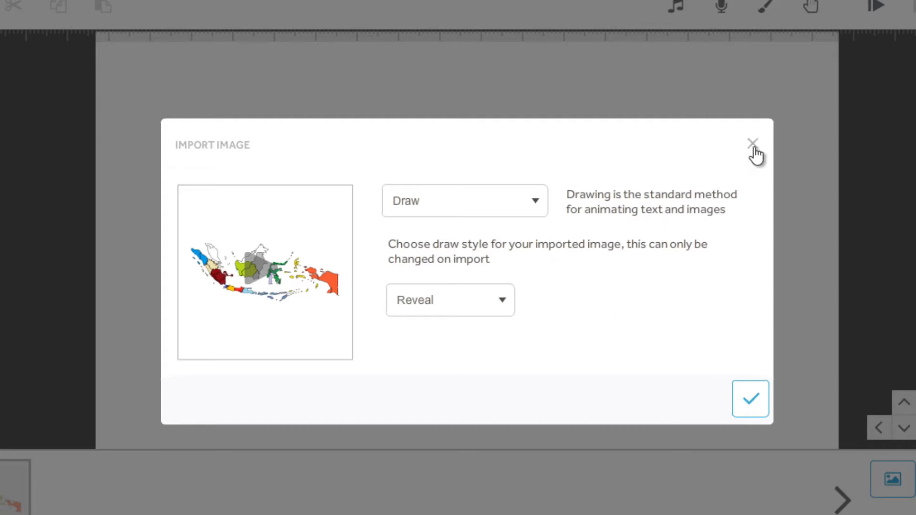
pyautogui.click(751, 399)
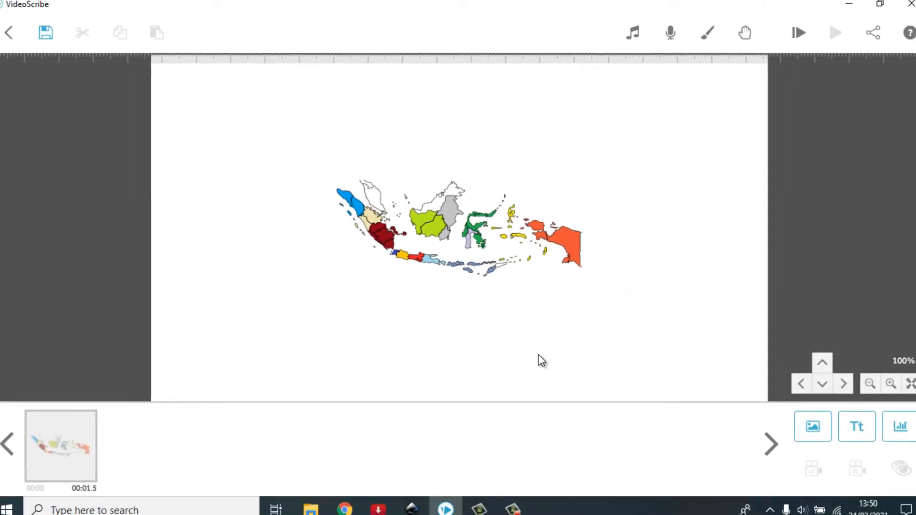
# Step: Make the map element fade in and raise its animate time to 4.0 s
pyautogui.click(891, 383)
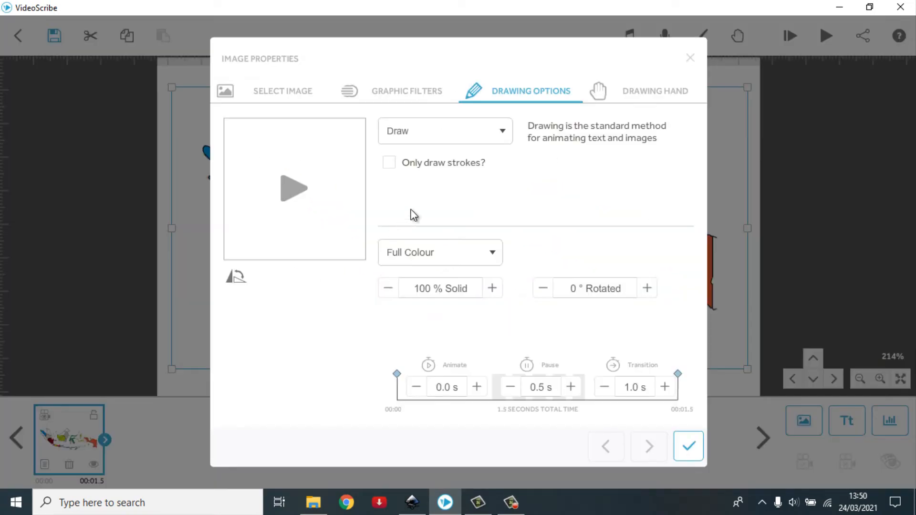
pyautogui.click(446, 131)
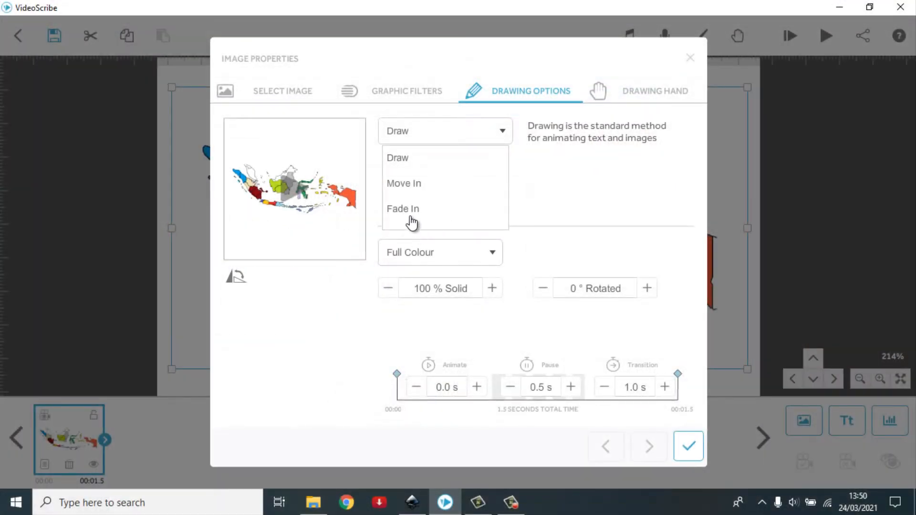
pyautogui.click(403, 209)
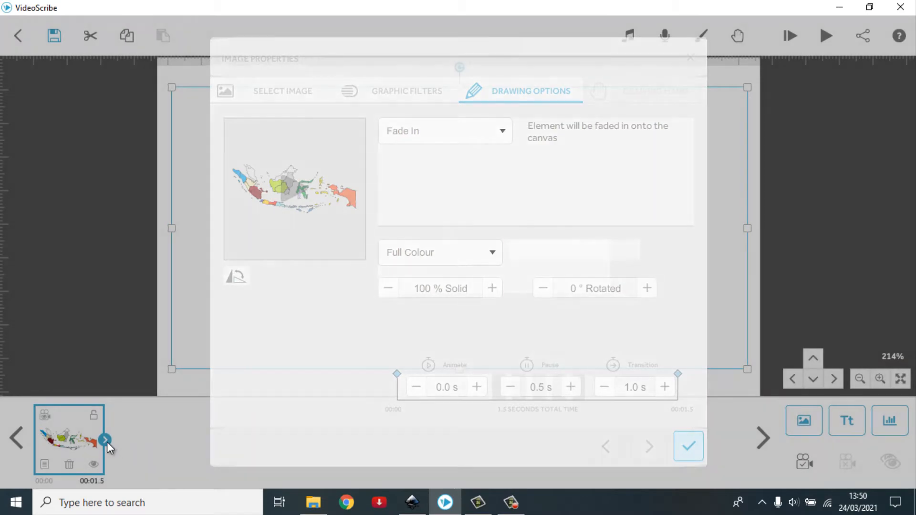
pyautogui.click(688, 447)
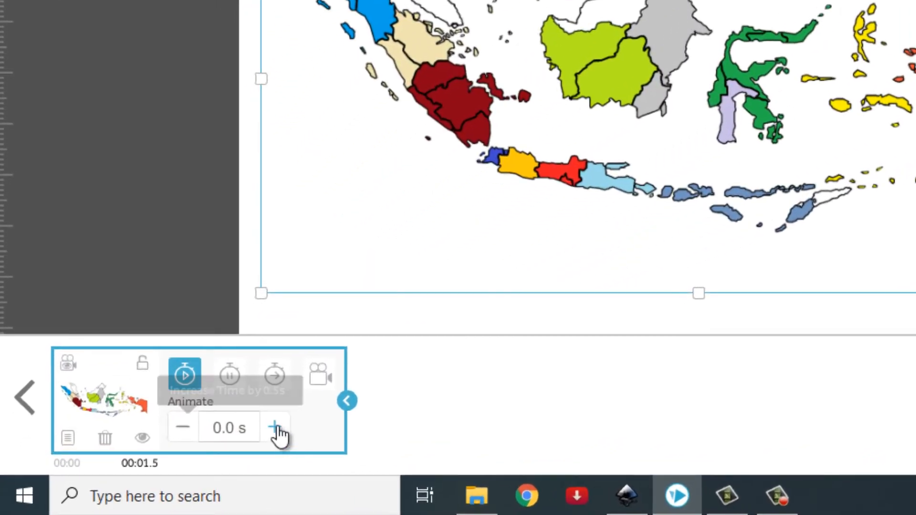
pyautogui.click(275, 427)
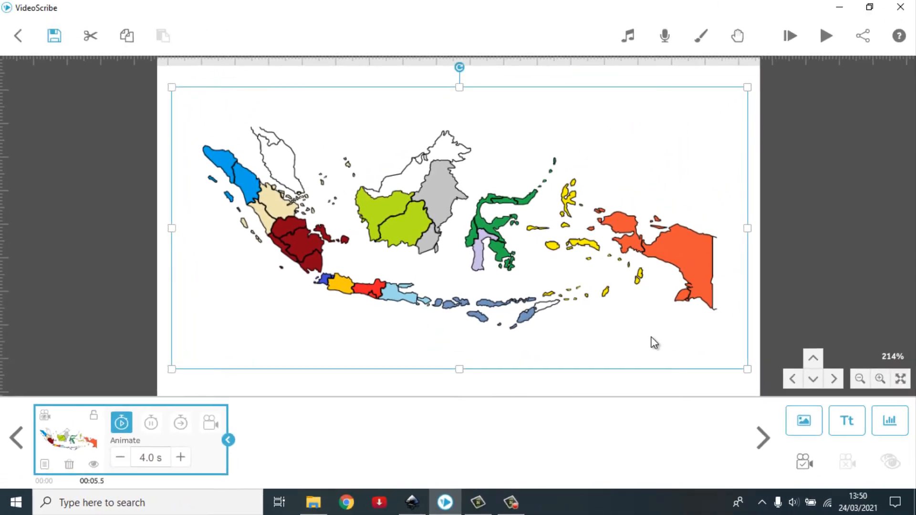
pyautogui.moveTo(804, 462)
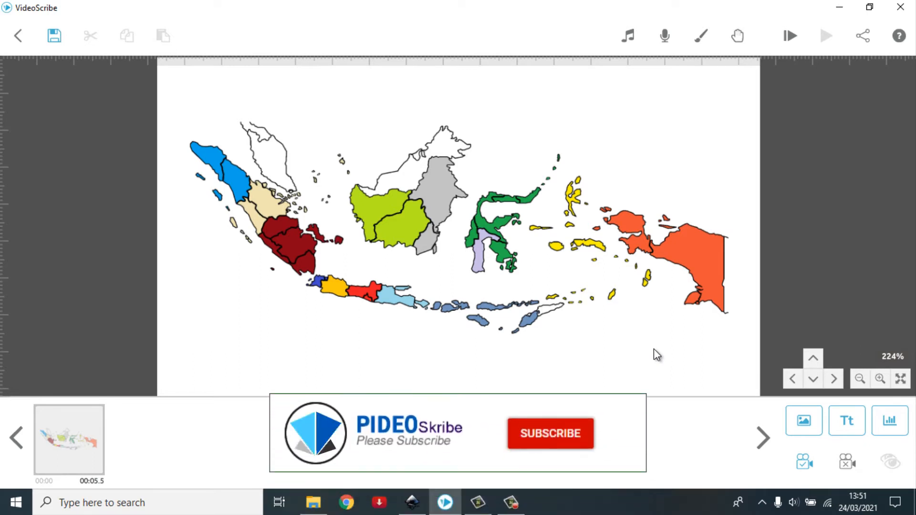
pyautogui.click(549, 433)
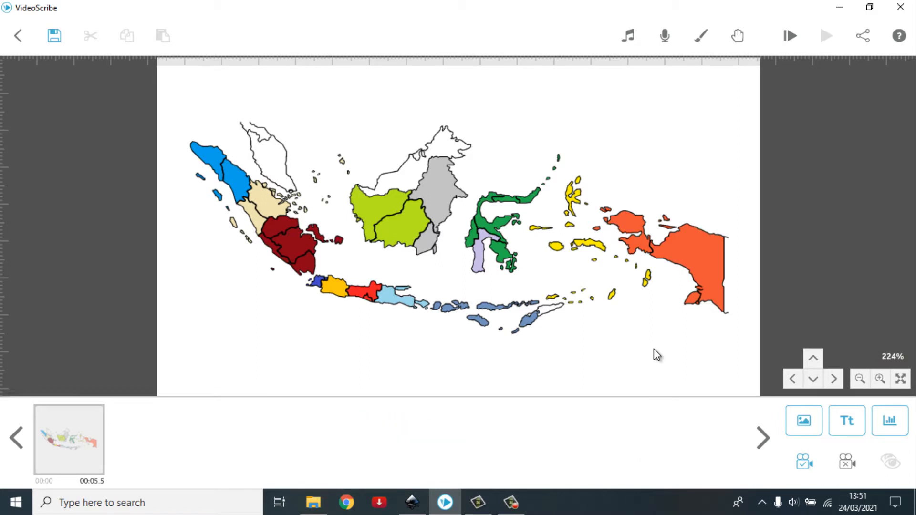
pyautogui.moveTo(804, 421)
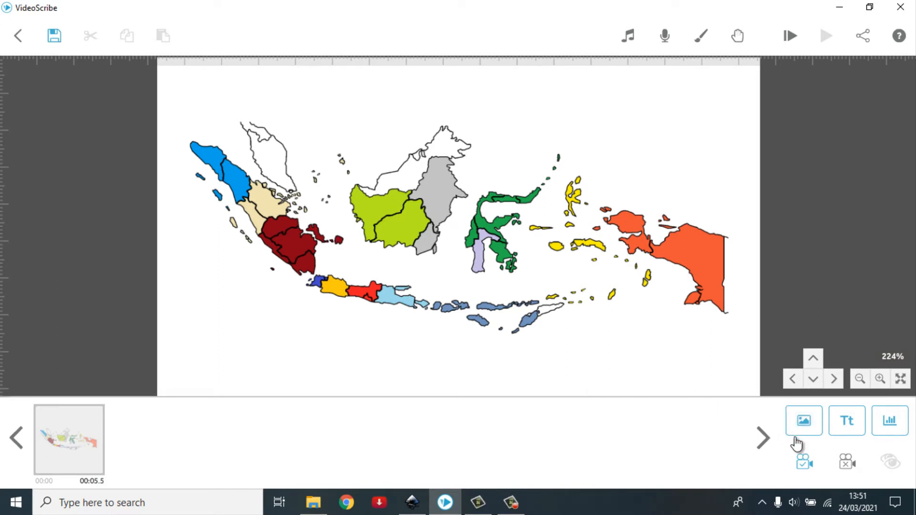
# Step: Add a blank invisible image element below Sumatra as the second timeline entry
pyautogui.click(802, 421)
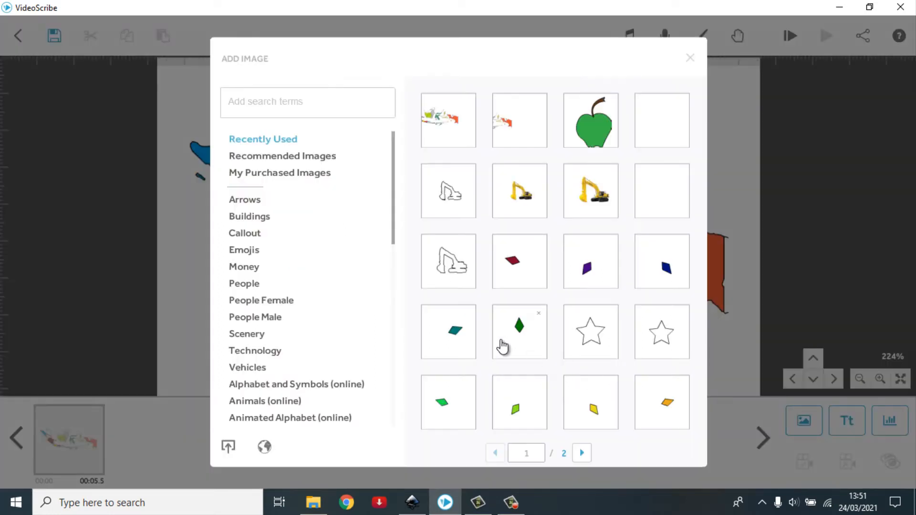
pyautogui.moveTo(660, 131)
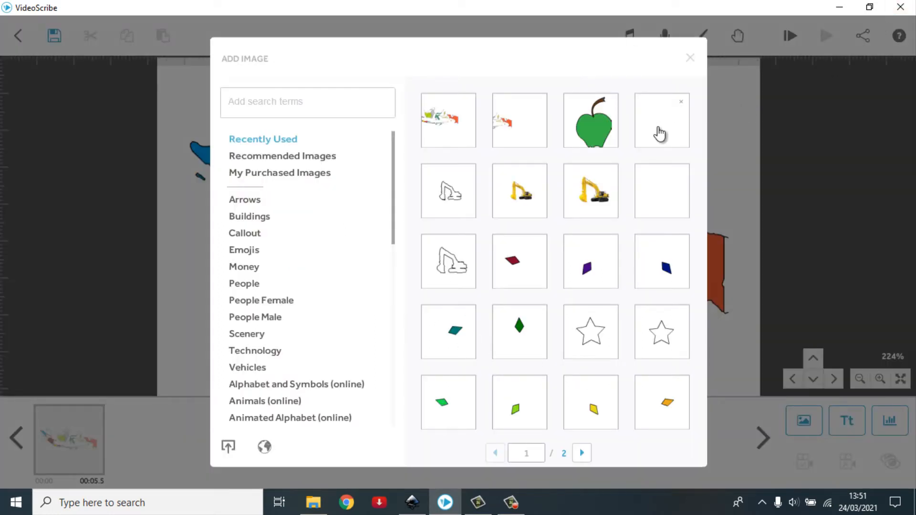
pyautogui.click(307, 101)
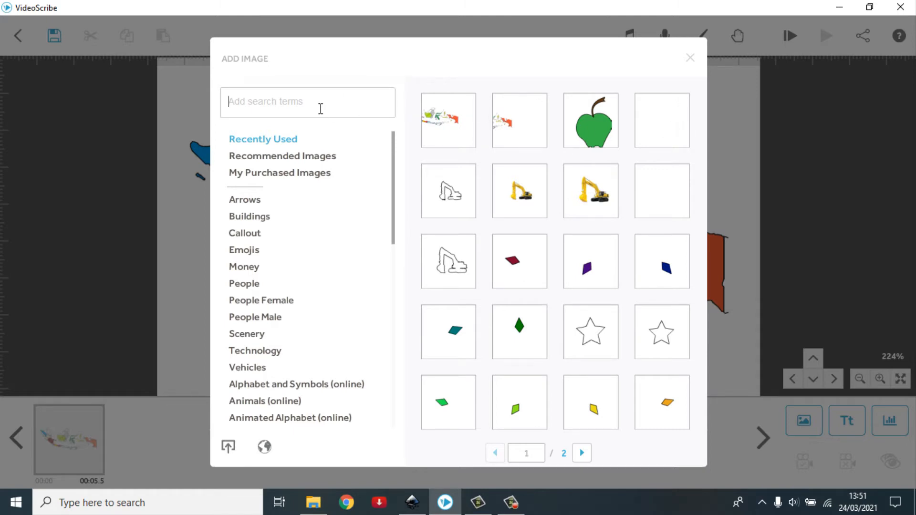
pyautogui.write('erase')
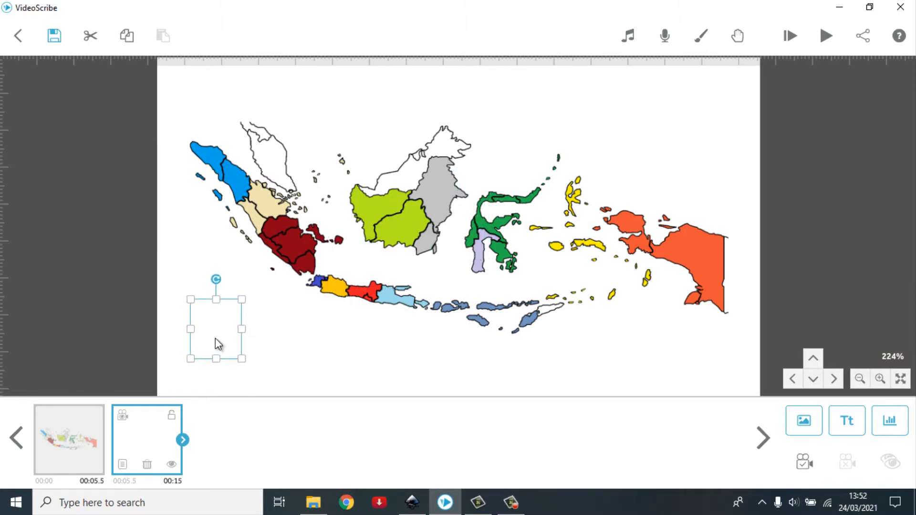
pyautogui.moveTo(220, 359)
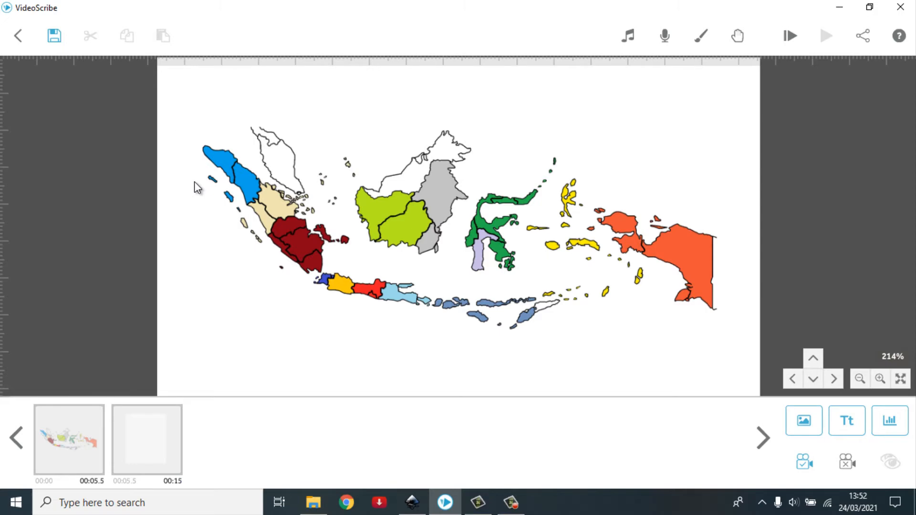
# Step: Zoom in on northern Sumatra and save that close-up as the blank anchor's camera
pyautogui.click(879, 379)
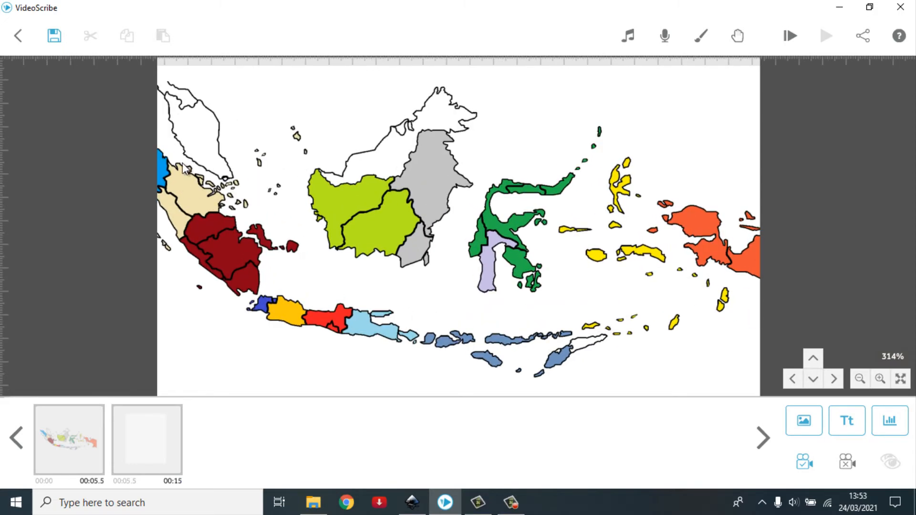
pyautogui.moveTo(270, 368)
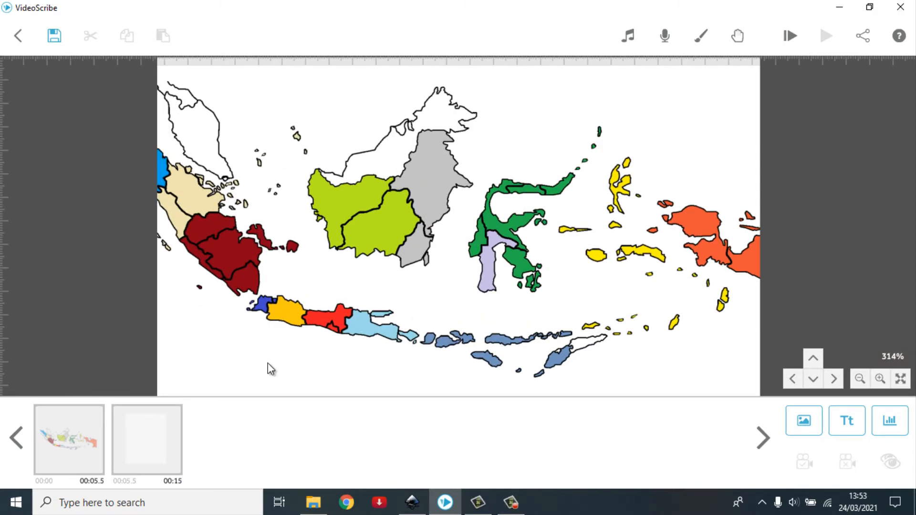
pyautogui.click(880, 379)
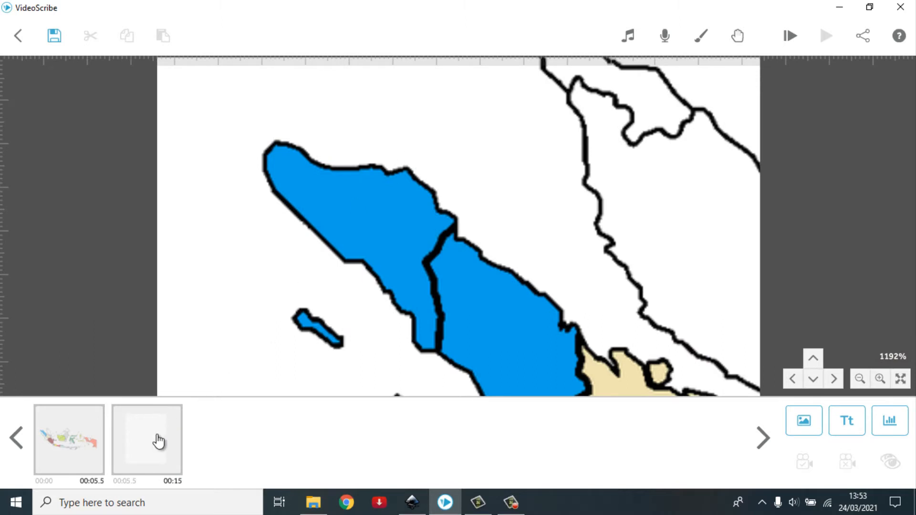
pyautogui.click(147, 439)
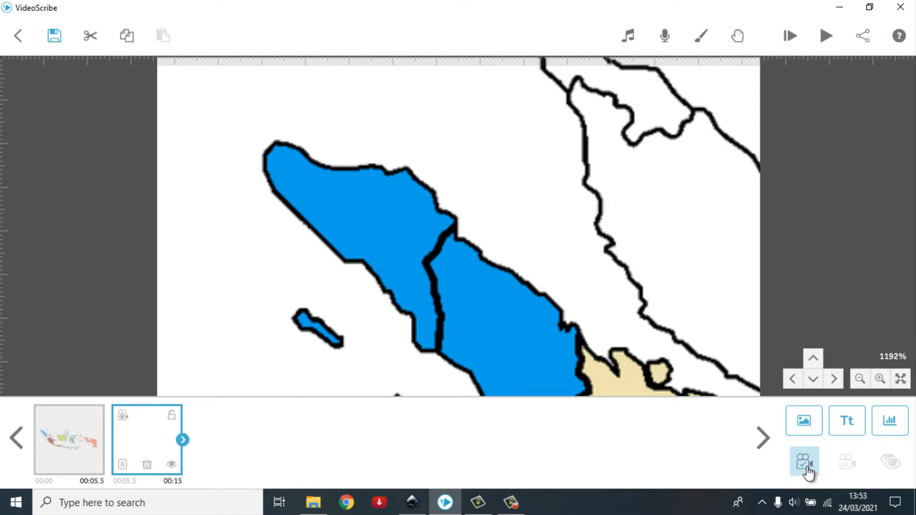
pyautogui.moveTo(806, 464)
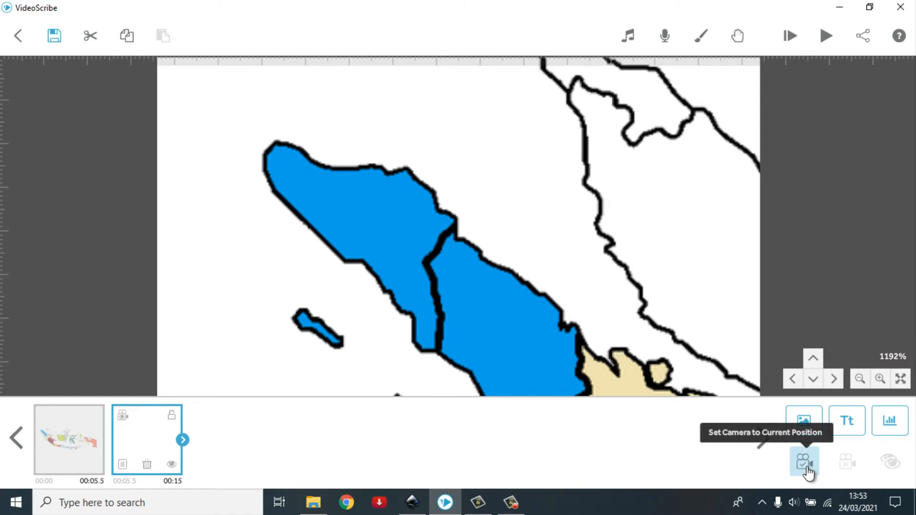
pyautogui.click(804, 463)
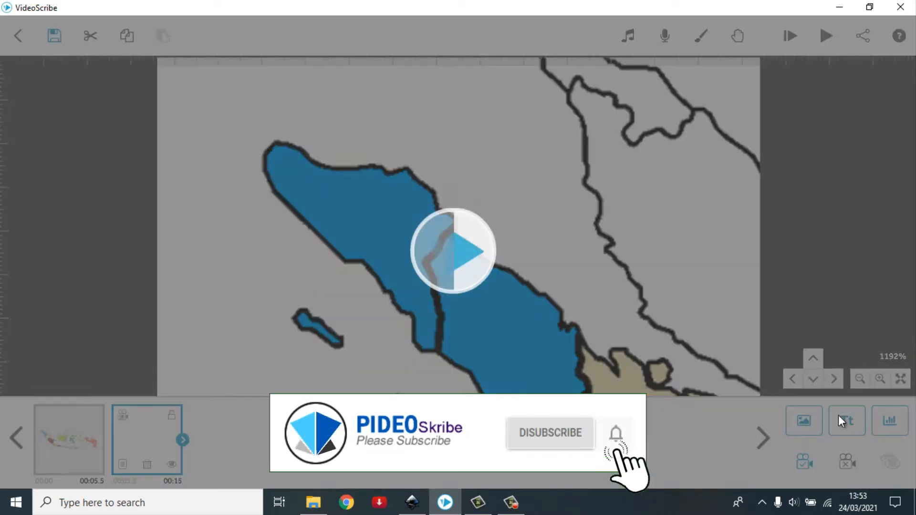
# Step: Add the text label Aceh on northern Sumatra, then add another blank element after it
pyautogui.click(847, 421)
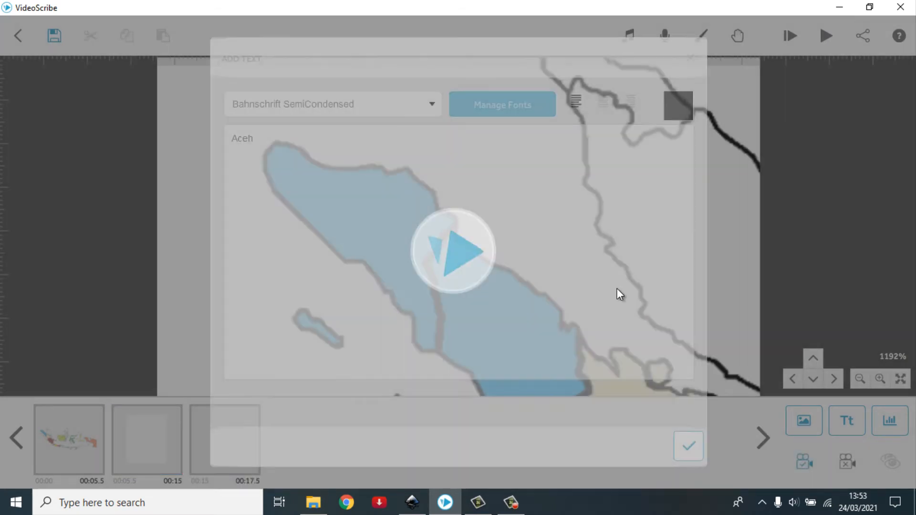
pyautogui.click(688, 446)
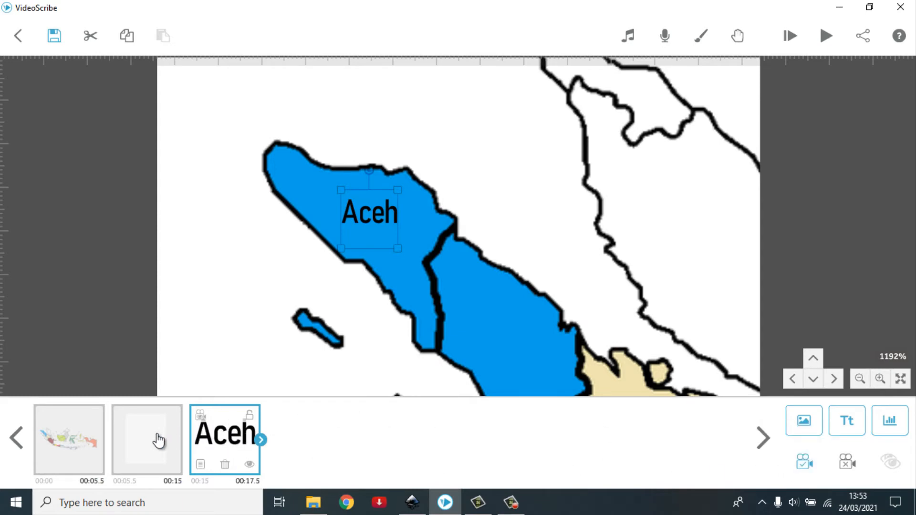
pyautogui.click(146, 441)
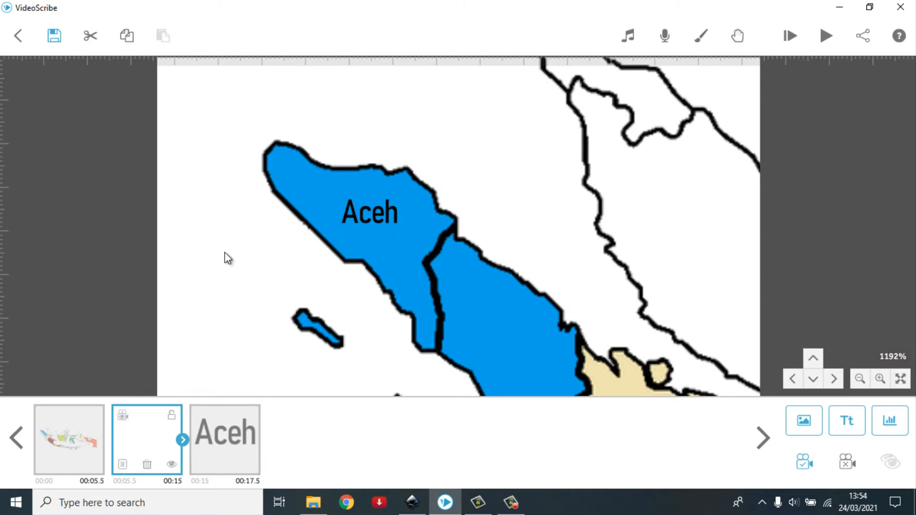
pyautogui.click(162, 35)
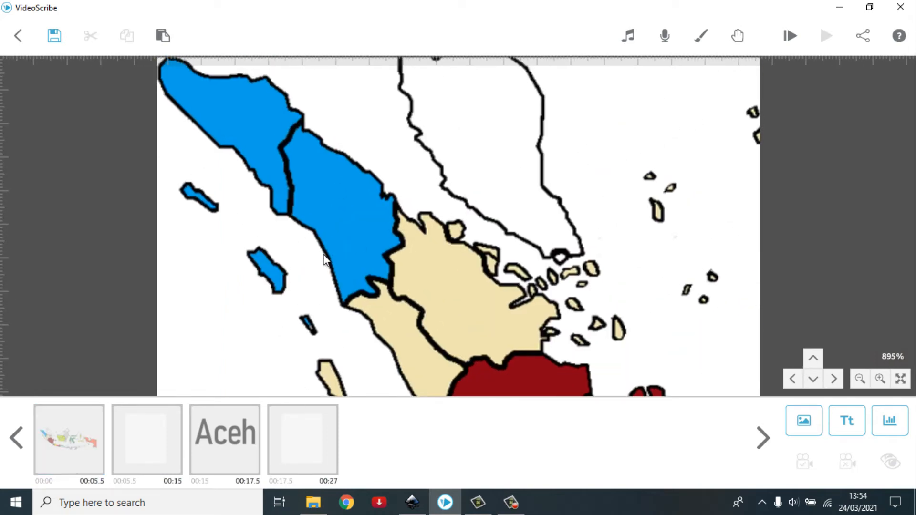
# Step: Save a whole-Indonesia view as the map element's camera position
pyautogui.click(147, 441)
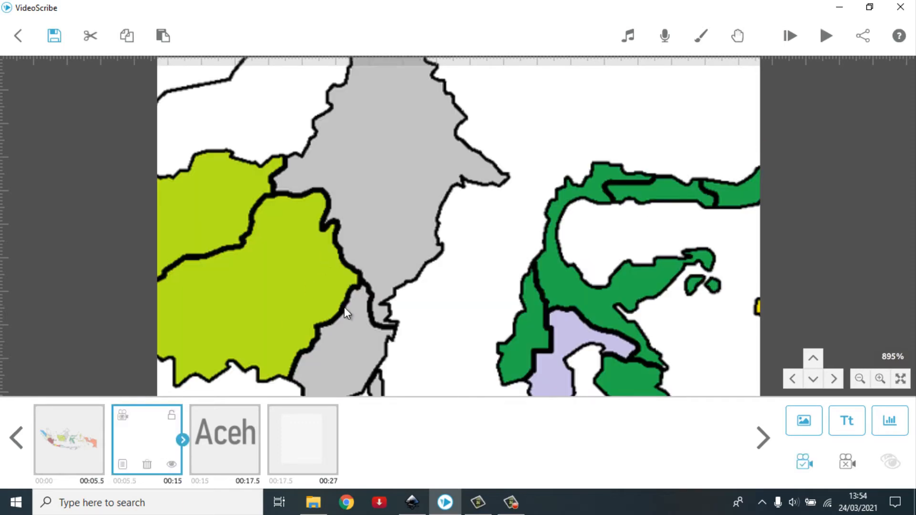
pyautogui.moveTo(350, 300)
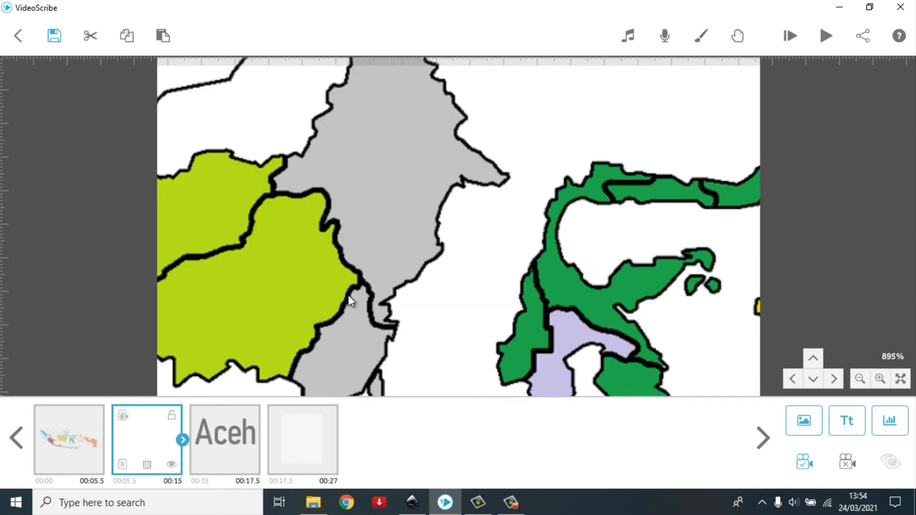
pyautogui.click(122, 416)
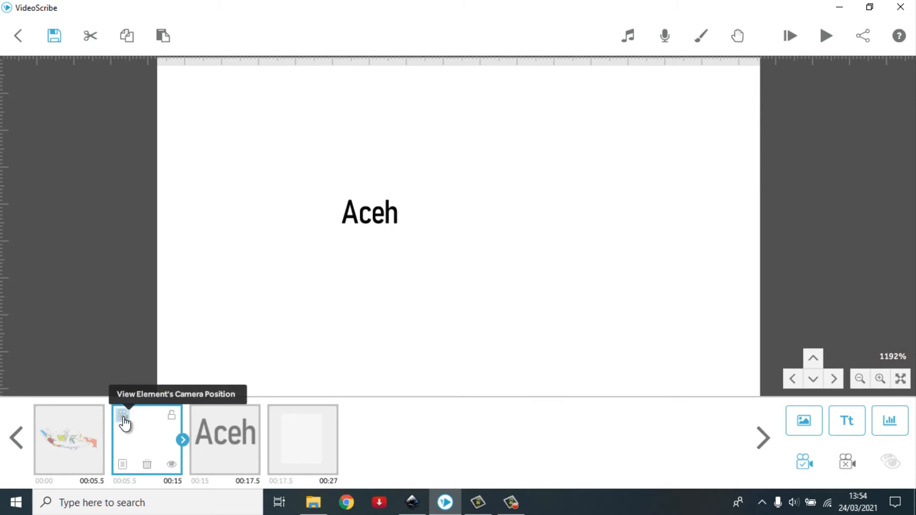
pyautogui.click(69, 441)
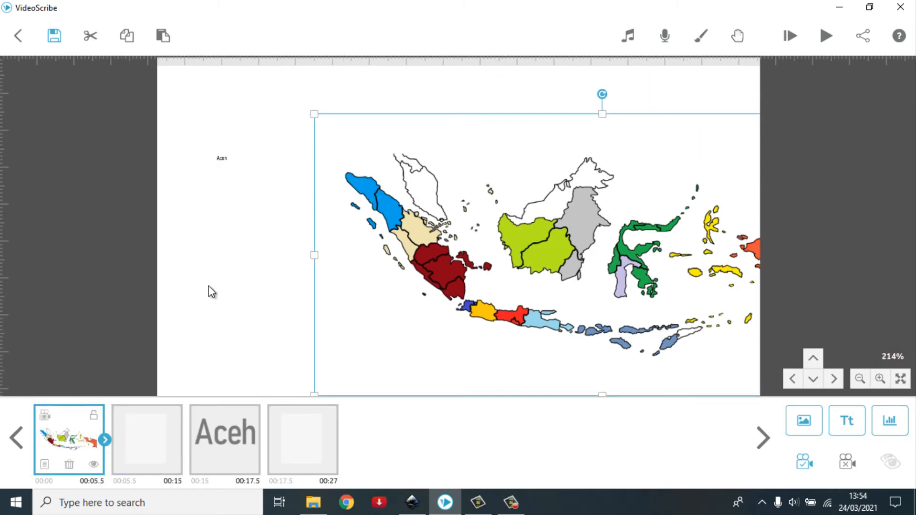
pyautogui.moveTo(228, 319)
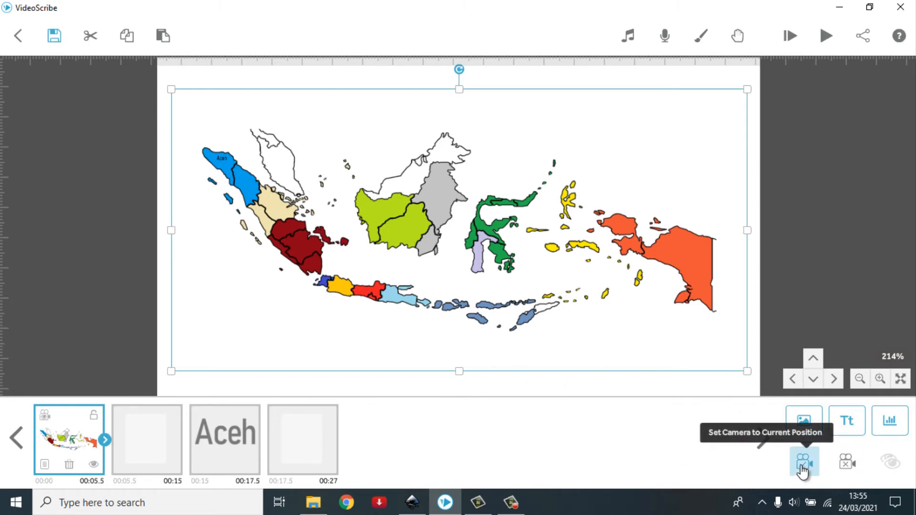
pyautogui.click(147, 439)
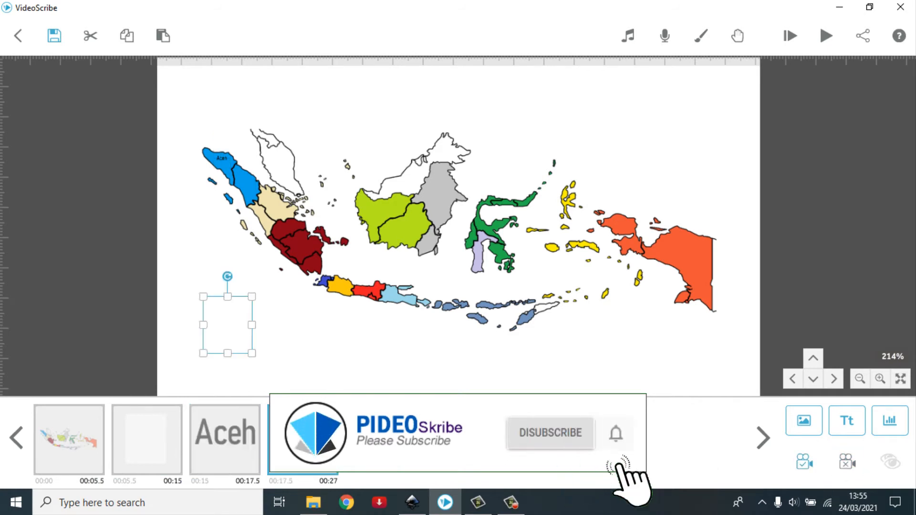
pyautogui.moveTo(847, 464)
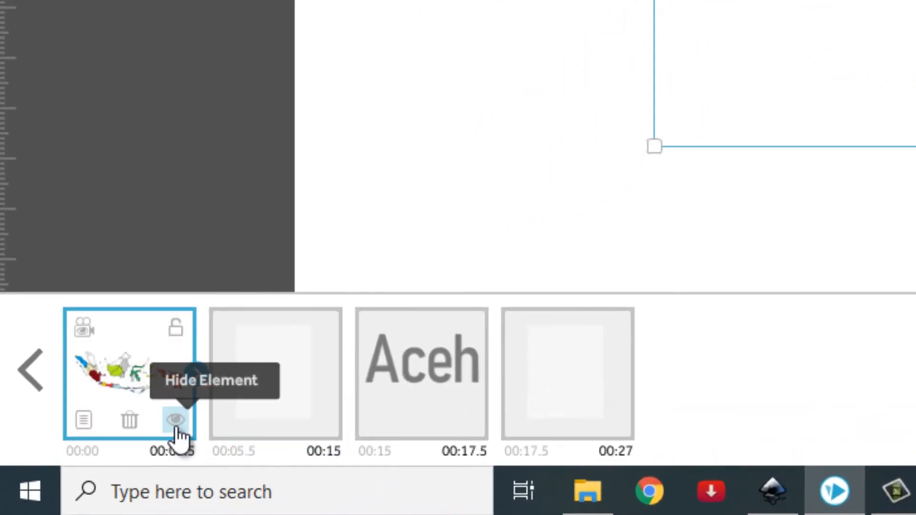
pyautogui.moveTo(176, 327)
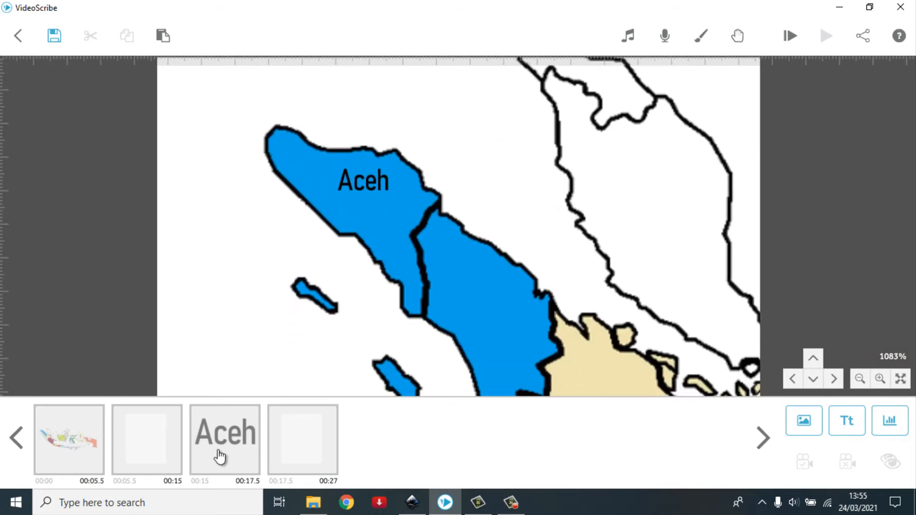
# Step: Save the Aceh close-up as the label's camera and review the anchor elements around it
pyautogui.click(225, 433)
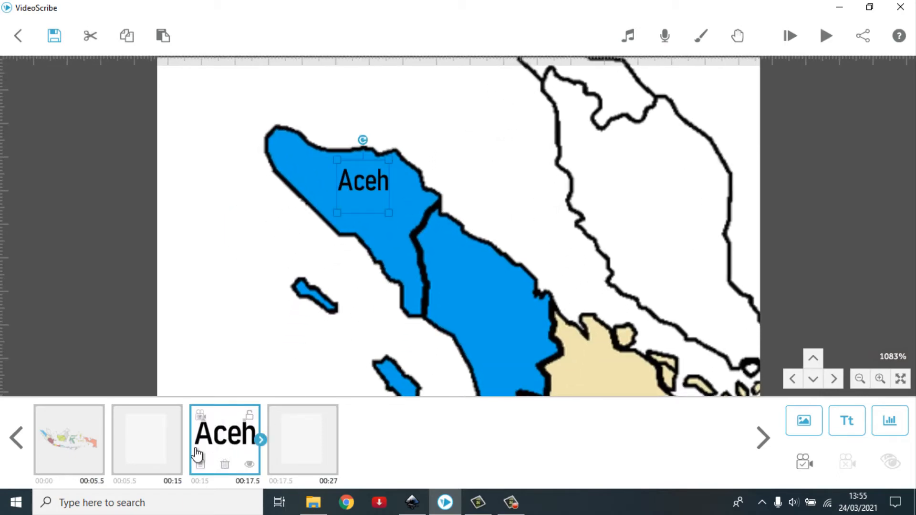
pyautogui.click(147, 438)
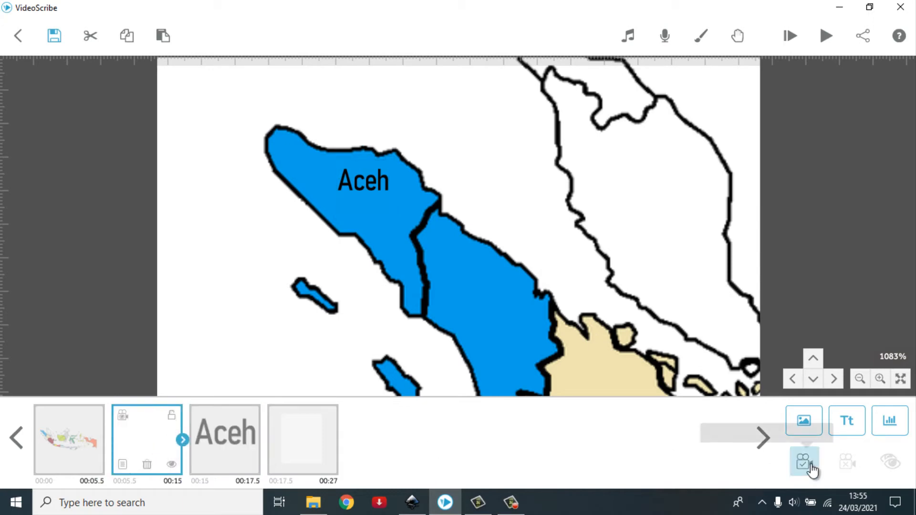
pyautogui.click(224, 439)
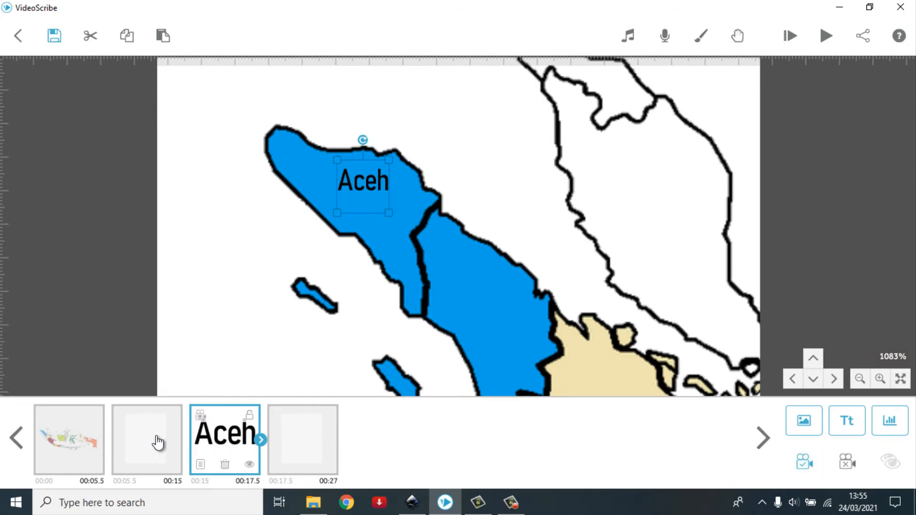
pyautogui.click(146, 439)
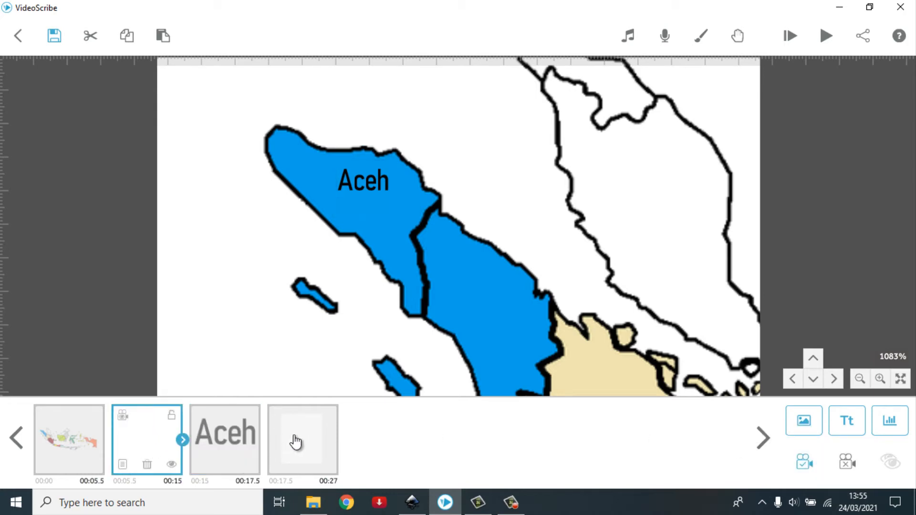
pyautogui.click(303, 439)
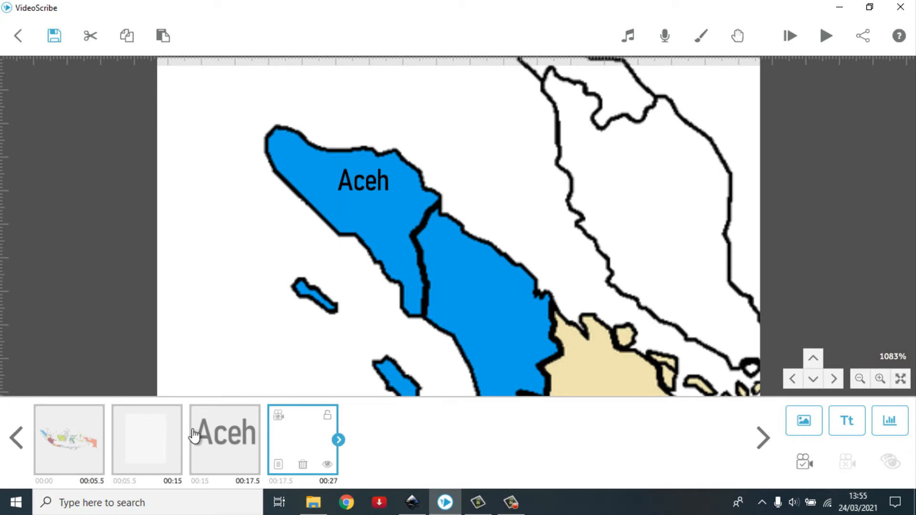
pyautogui.moveTo(294, 450)
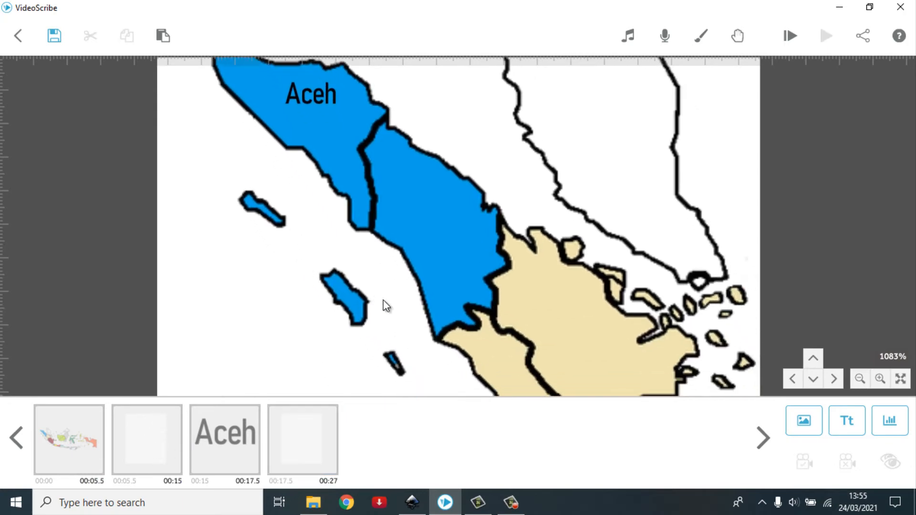
pyautogui.click(879, 379)
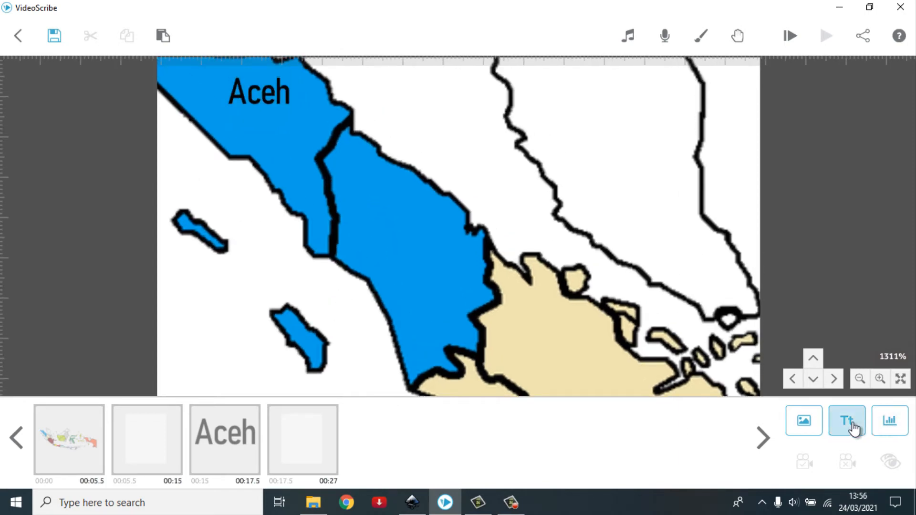
# Step: Duplicate the Aceh label and place the copy at the end of the timeline
pyautogui.click(224, 437)
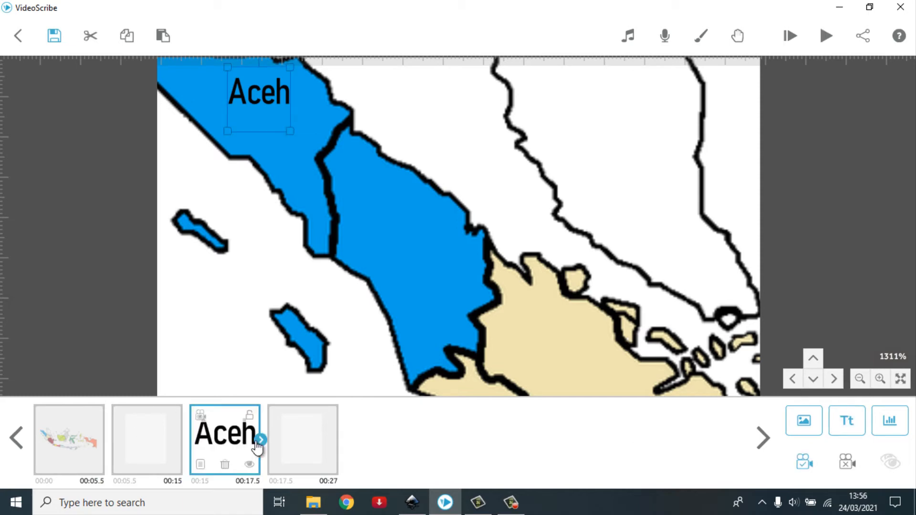
pyautogui.click(261, 439)
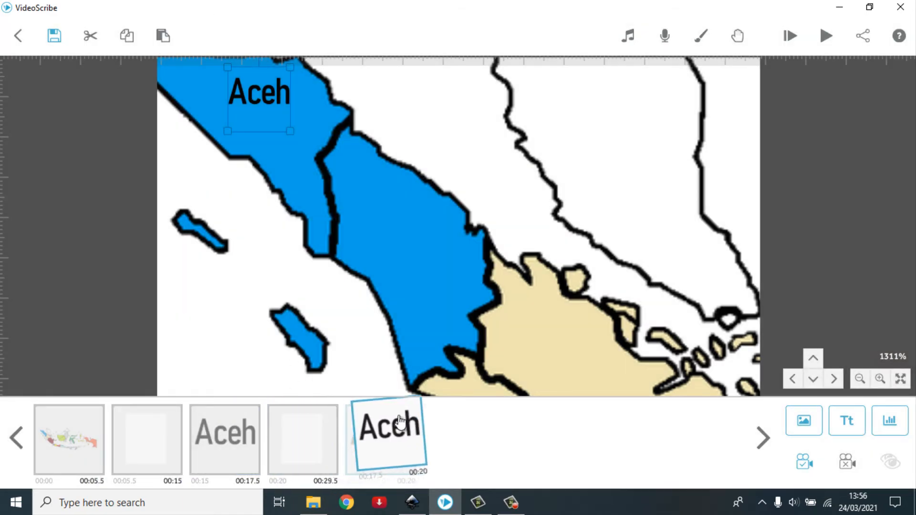
pyautogui.click(387, 434)
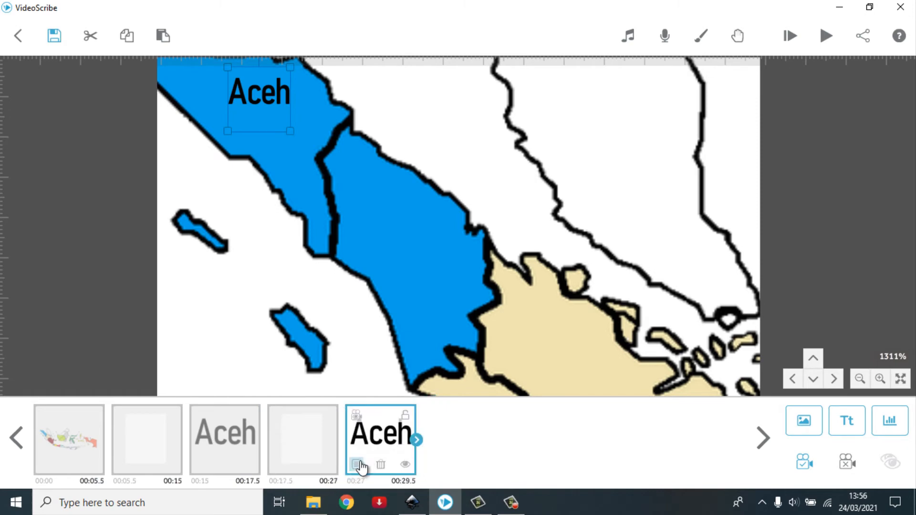
# Step: Change the copied label's text from Aceh to Medan and place it on the province
pyautogui.click(357, 465)
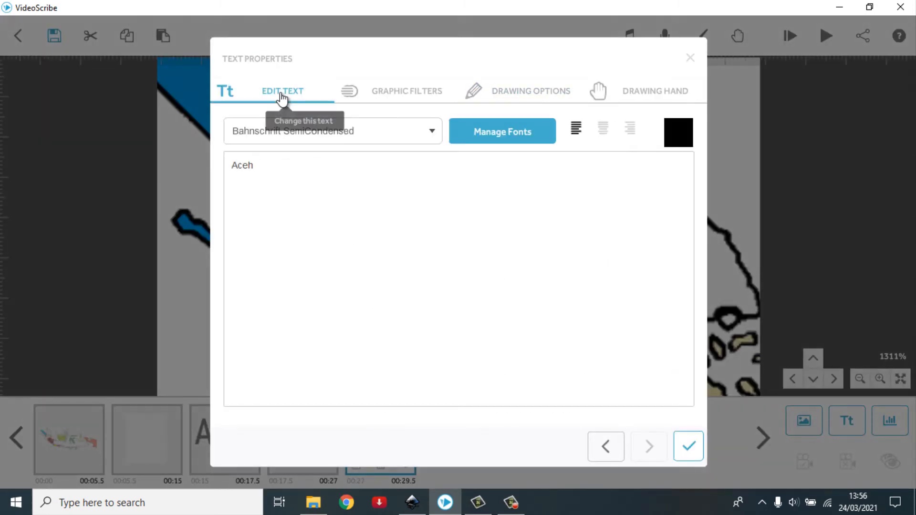
pyautogui.write('M')
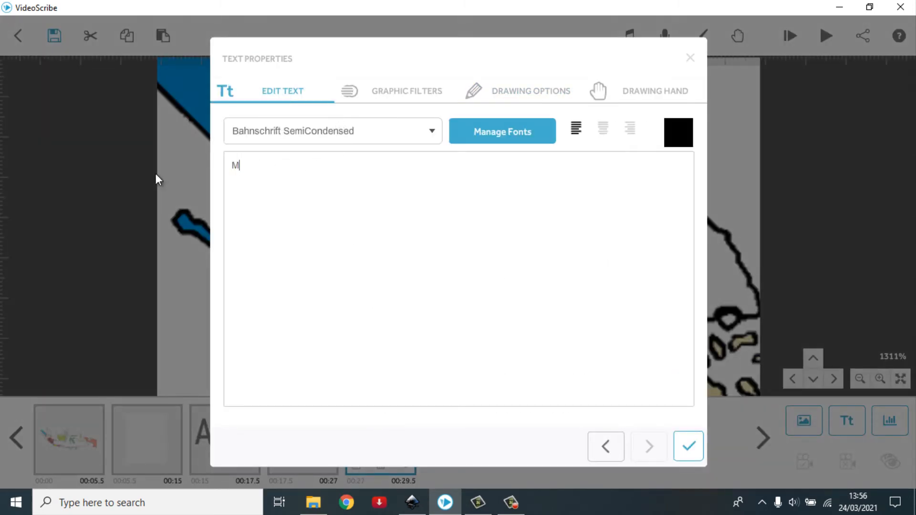
pyautogui.click(688, 447)
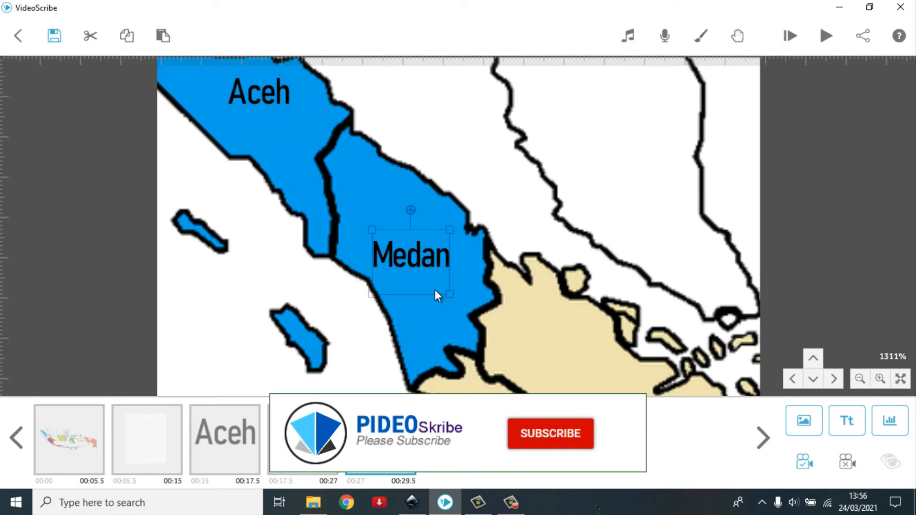
pyautogui.click(549, 434)
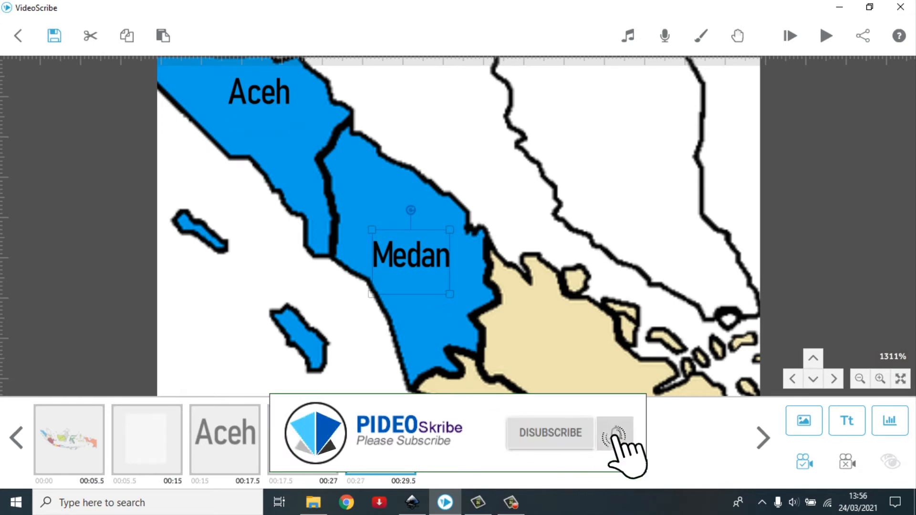
# Step: Duplicate an invisible anchor so a new one follows the Medan label in the timeline
pyautogui.click(126, 35)
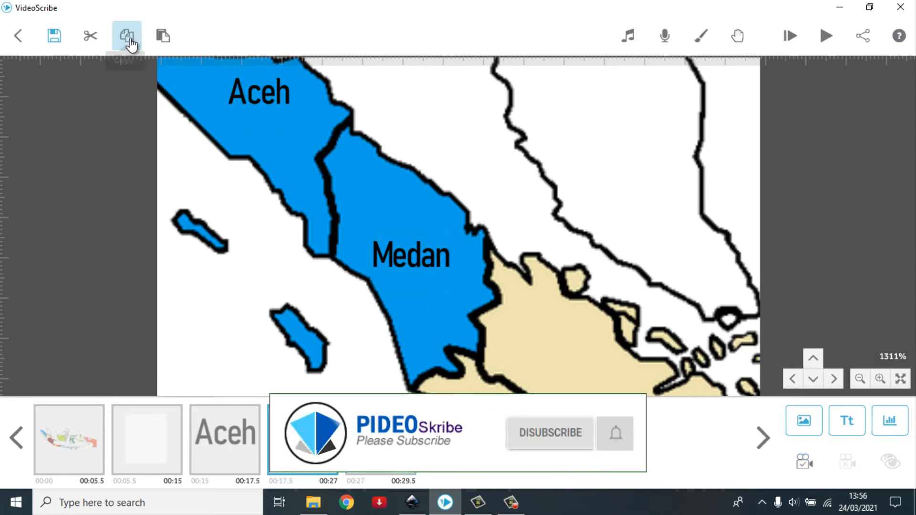
pyautogui.click(127, 35)
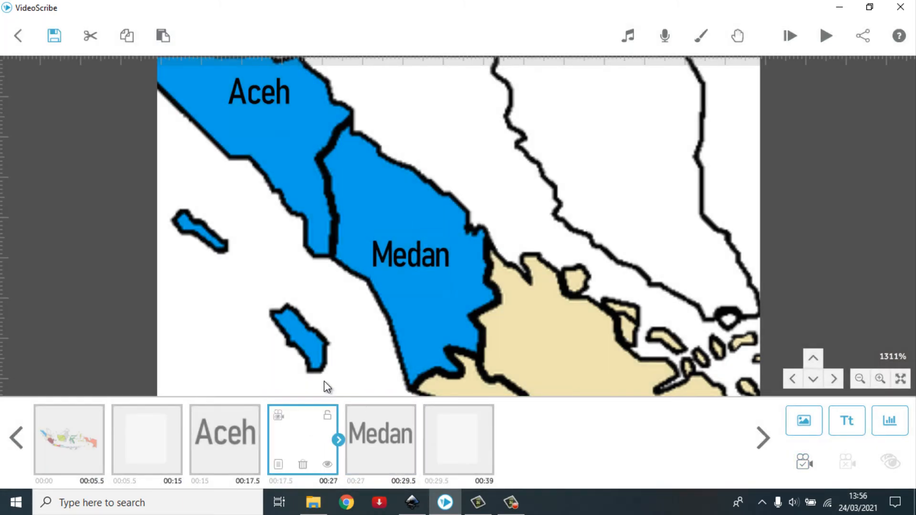
pyautogui.click(381, 439)
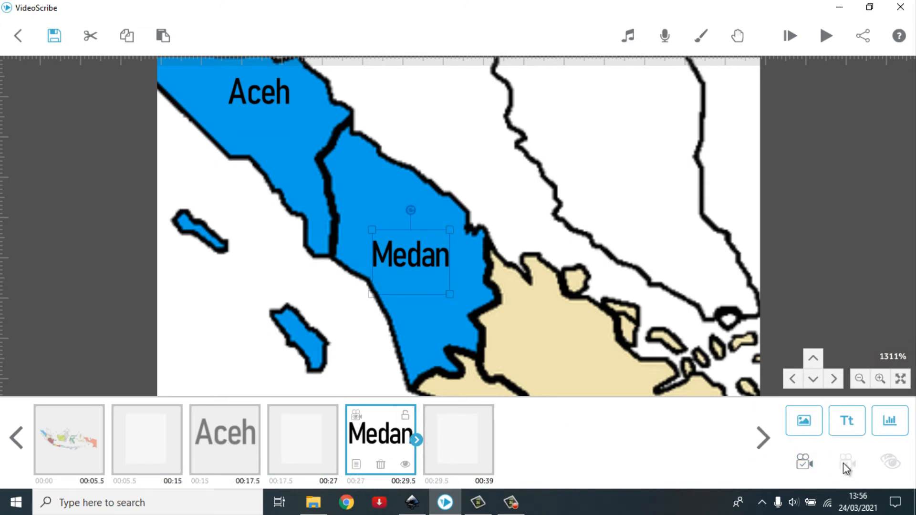
pyautogui.click(303, 439)
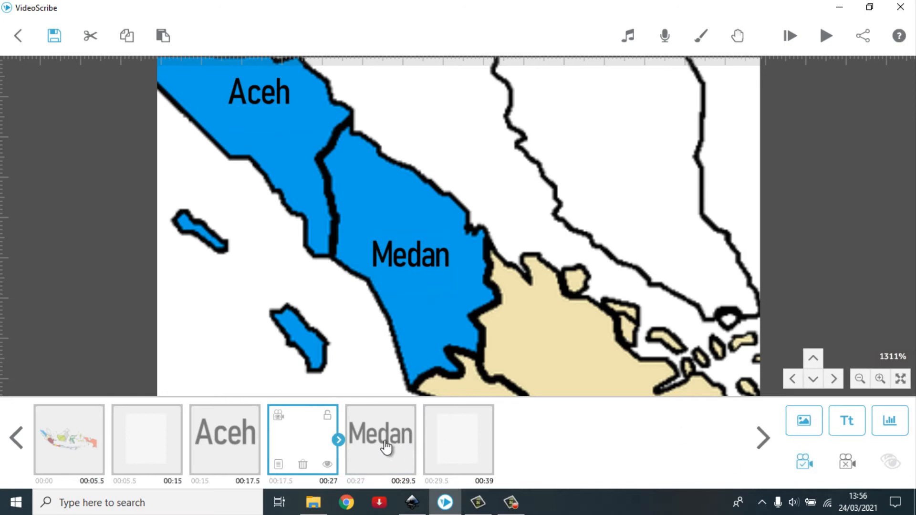
pyautogui.click(381, 440)
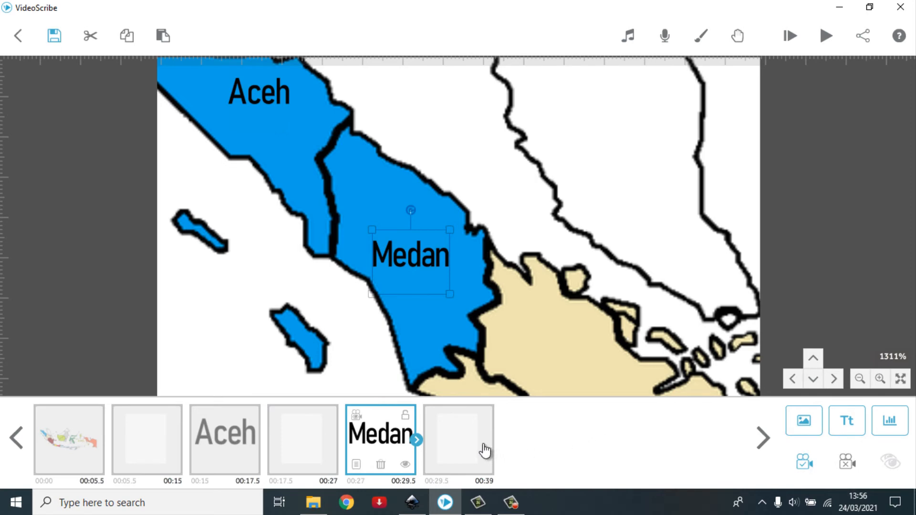
pyautogui.click(459, 439)
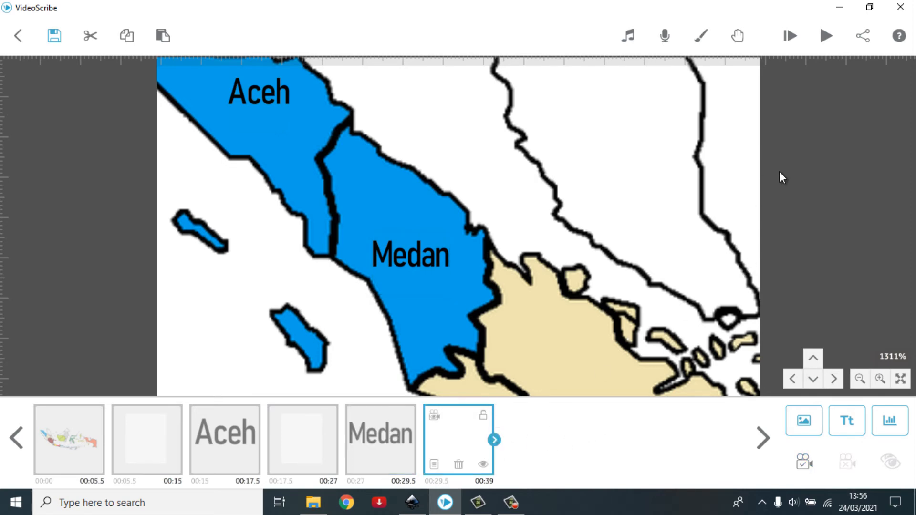
pyautogui.click(824, 35)
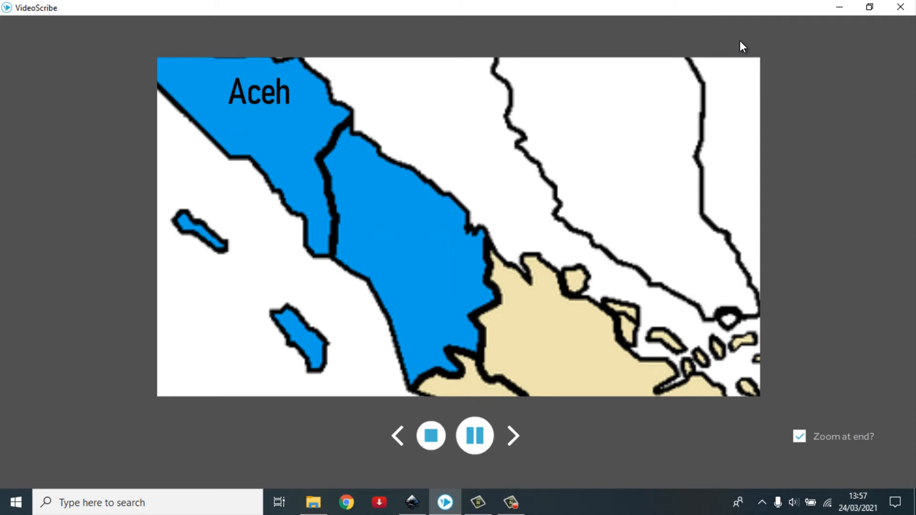
pyautogui.click(430, 437)
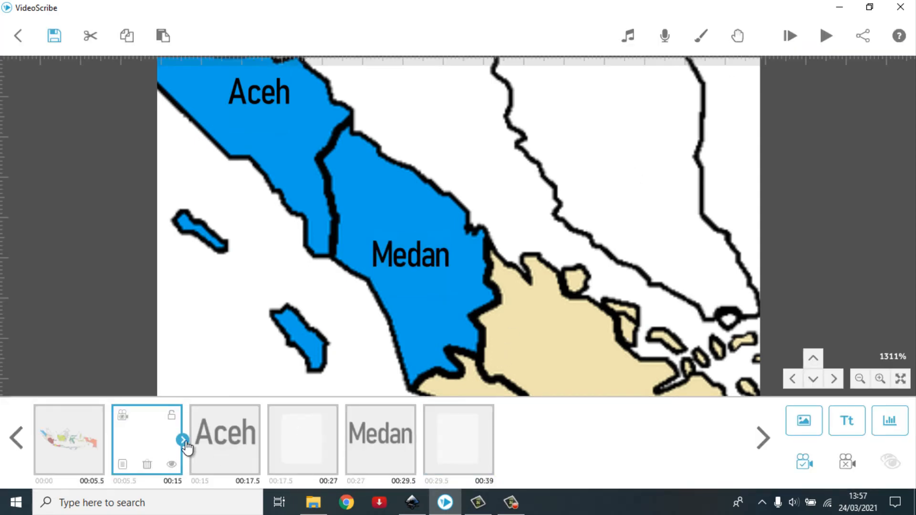
# Step: Shorten the first anchor's duration and set its animate time to 0.5 s and pause to 0
pyautogui.click(200, 457)
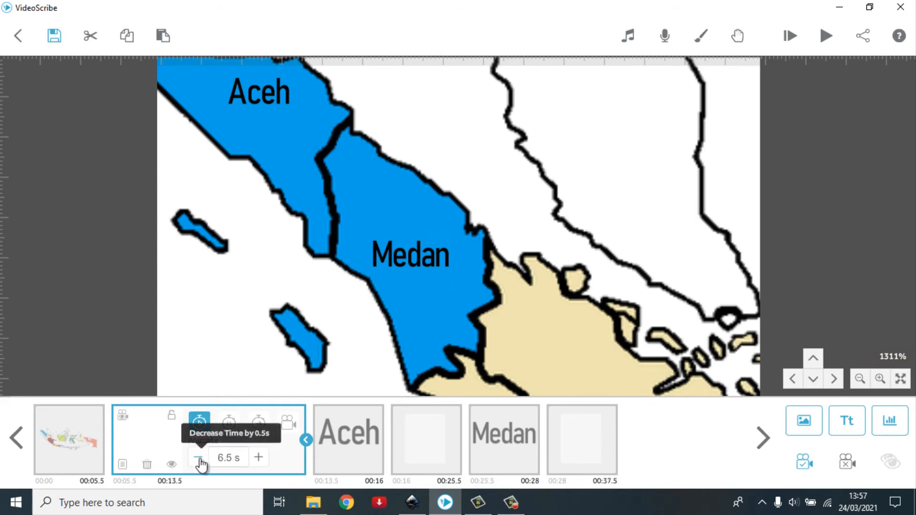
pyautogui.click(199, 457)
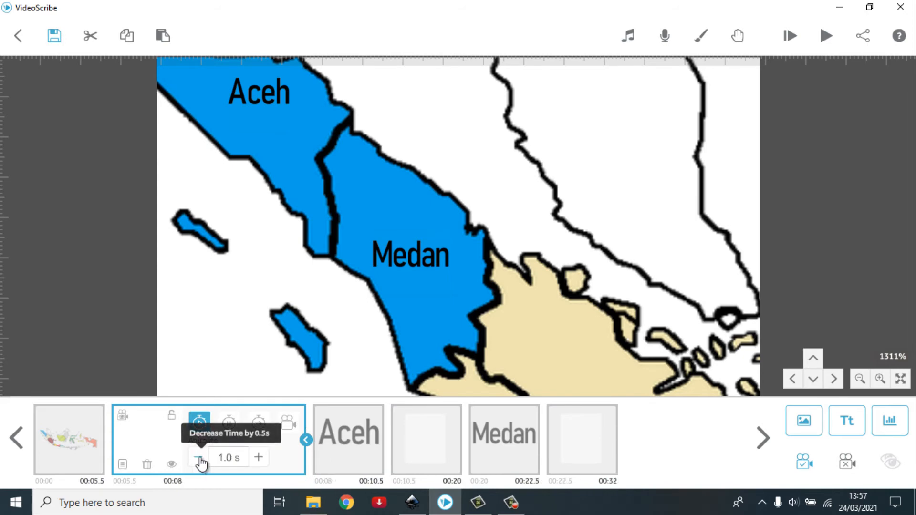
pyautogui.click(199, 457)
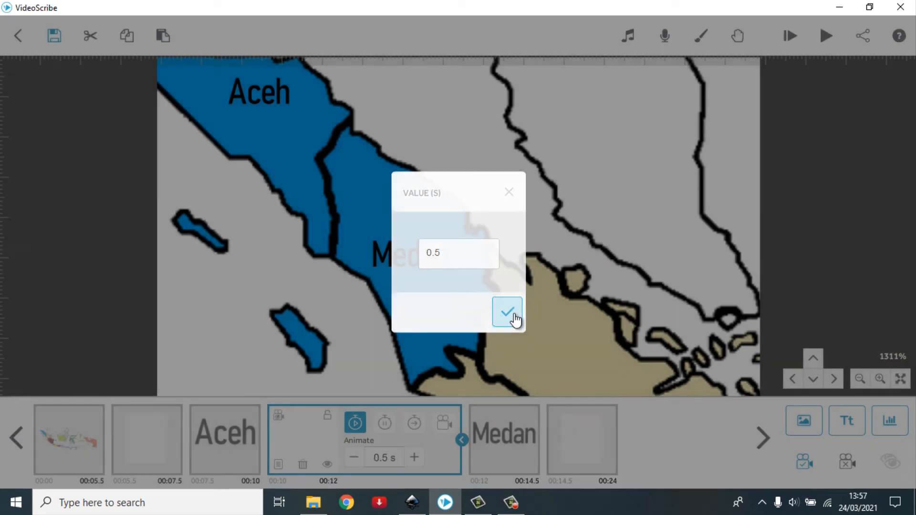
pyautogui.click(507, 311)
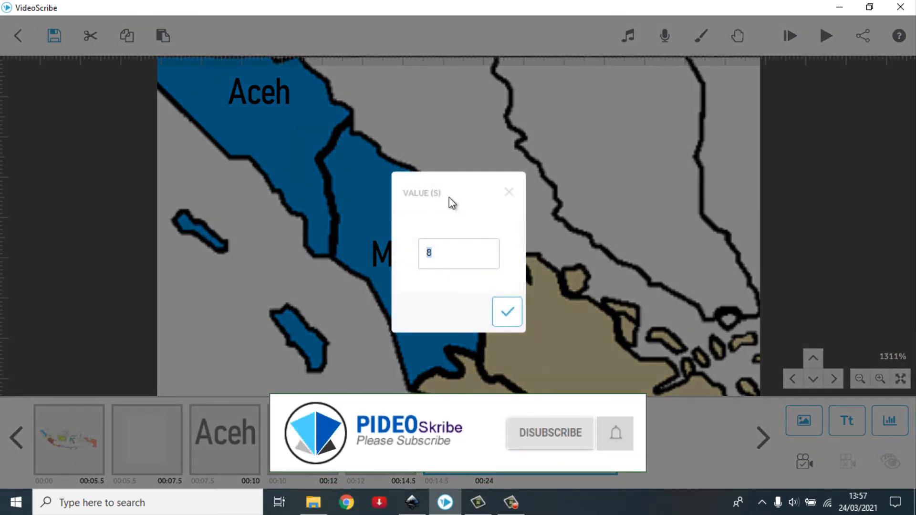
pyautogui.write('0')
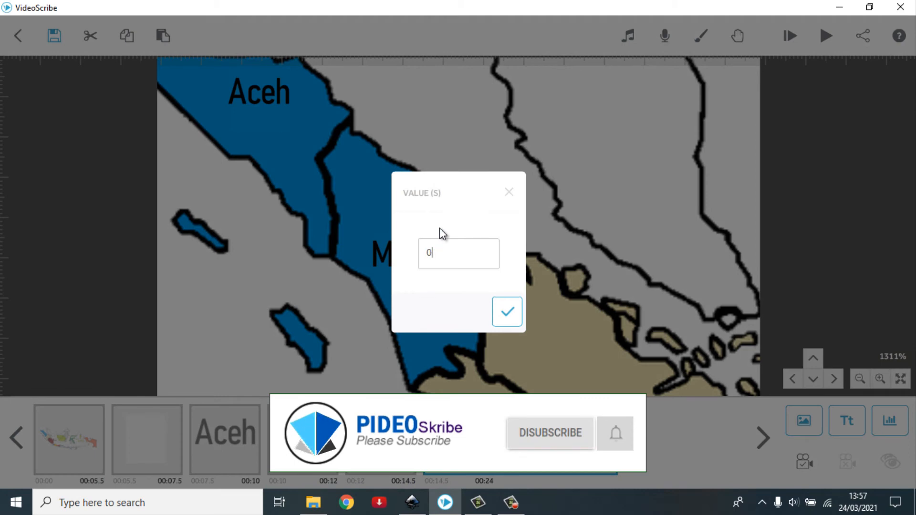
pyautogui.click(507, 311)
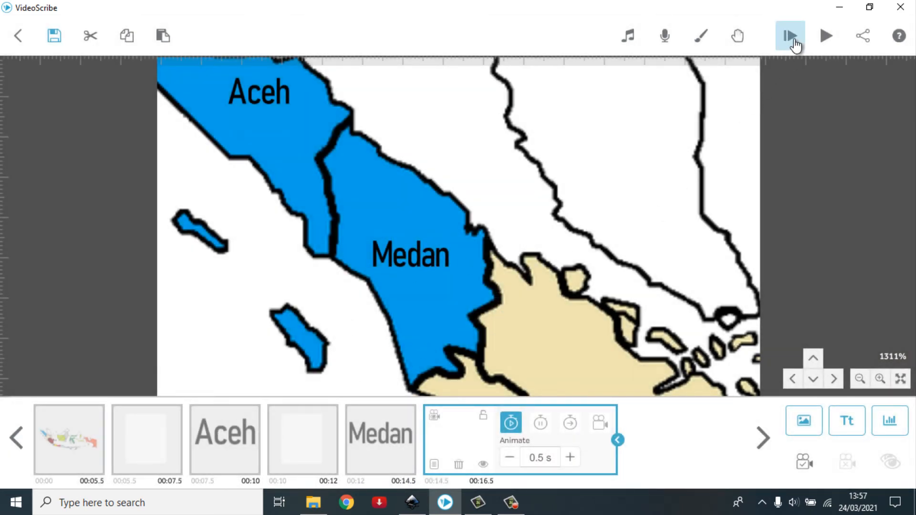
pyautogui.click(789, 35)
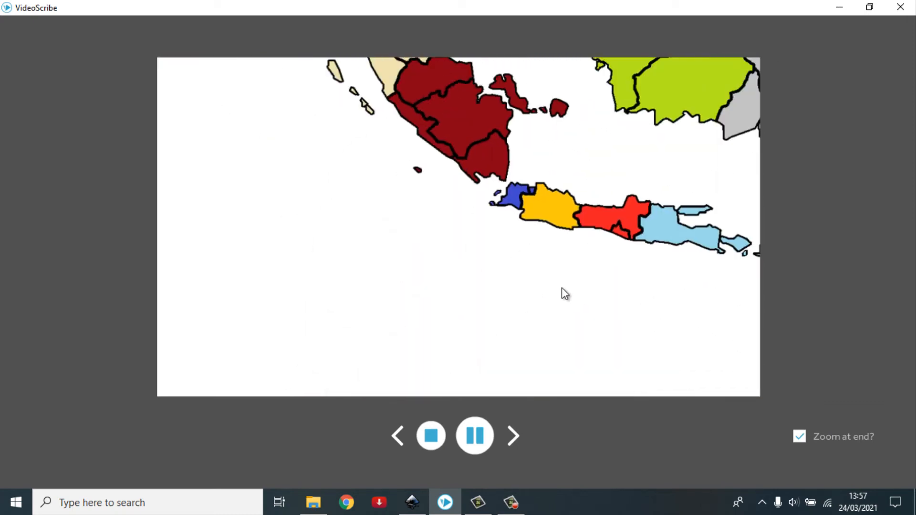
pyautogui.click(431, 436)
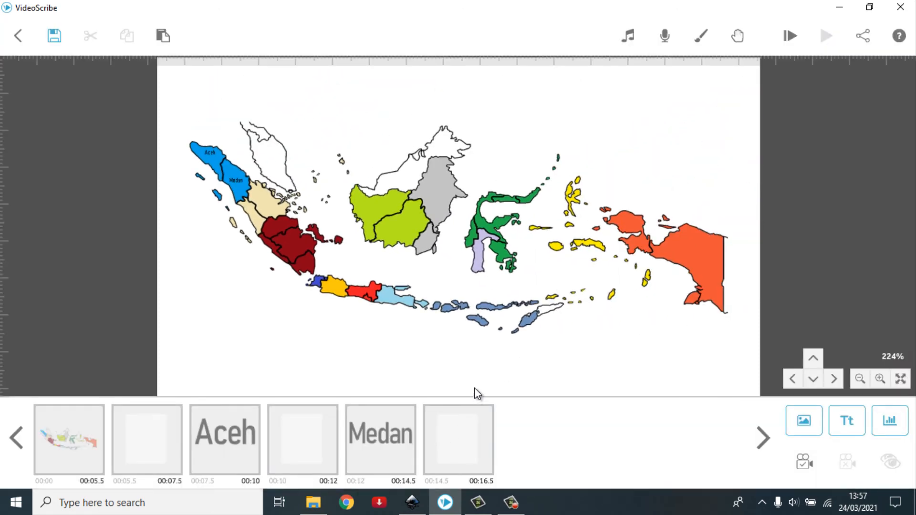
# Step: Select the anchors after Aceh and Medan, then the Medan label for duplication
pyautogui.click(459, 441)
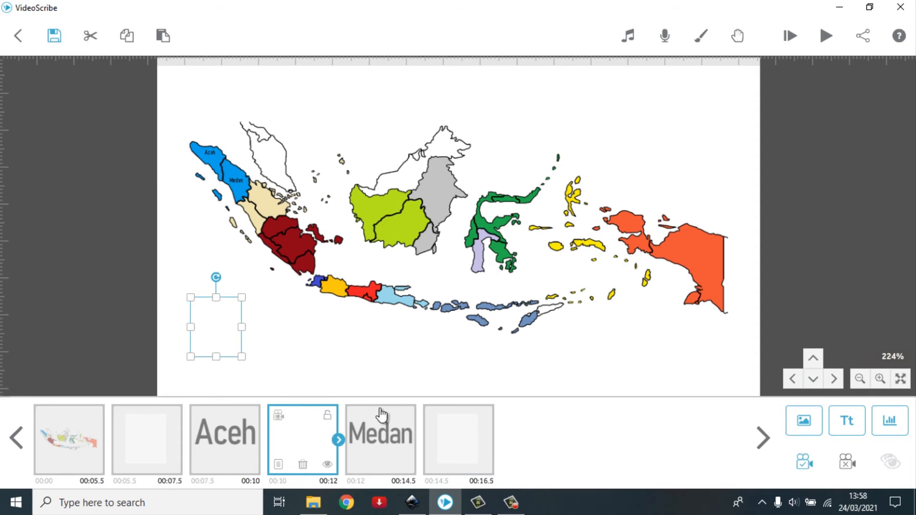
pyautogui.click(459, 439)
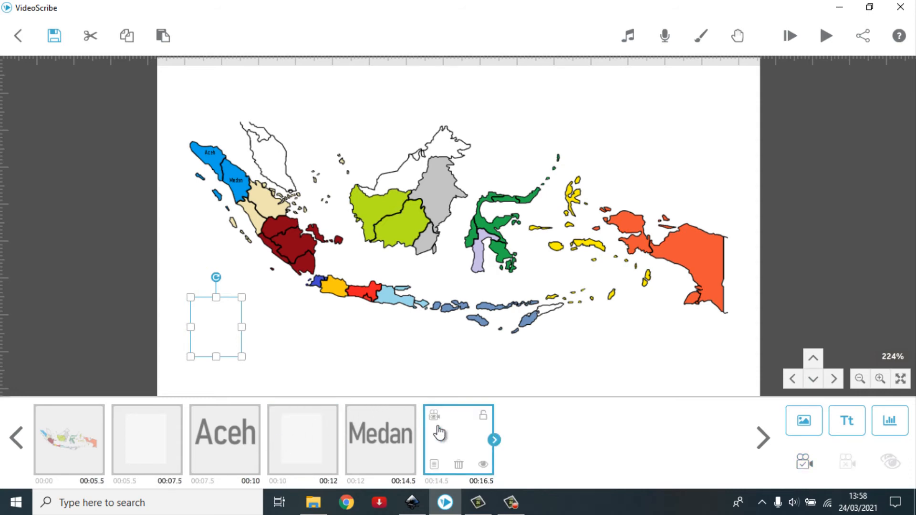
pyautogui.moveTo(230, 238)
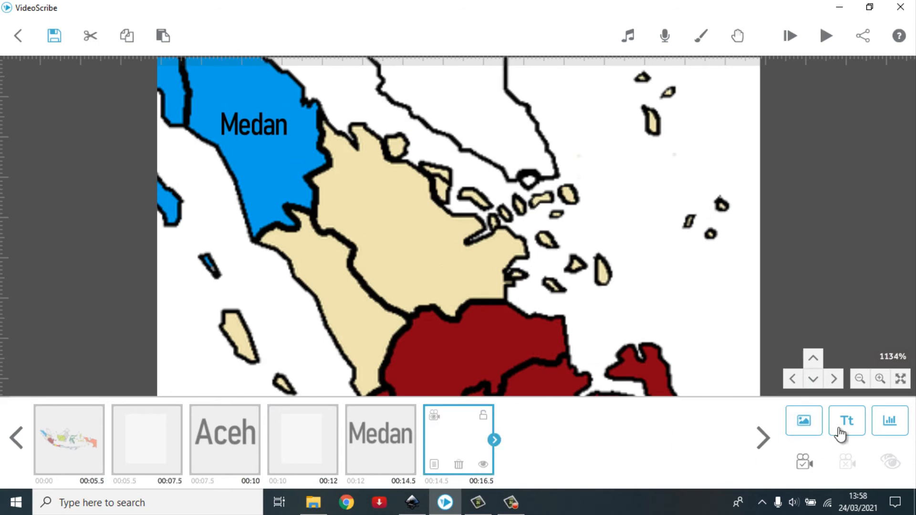
pyautogui.moveTo(374, 446)
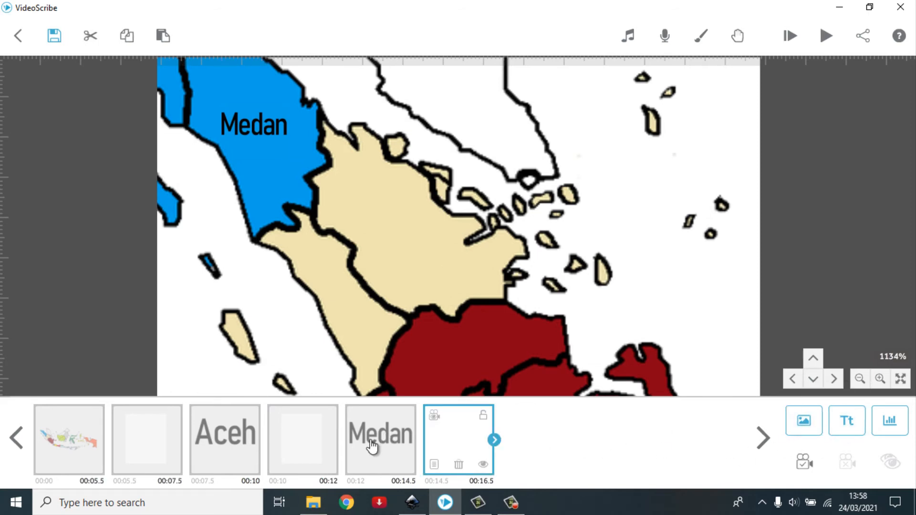
pyautogui.click(381, 435)
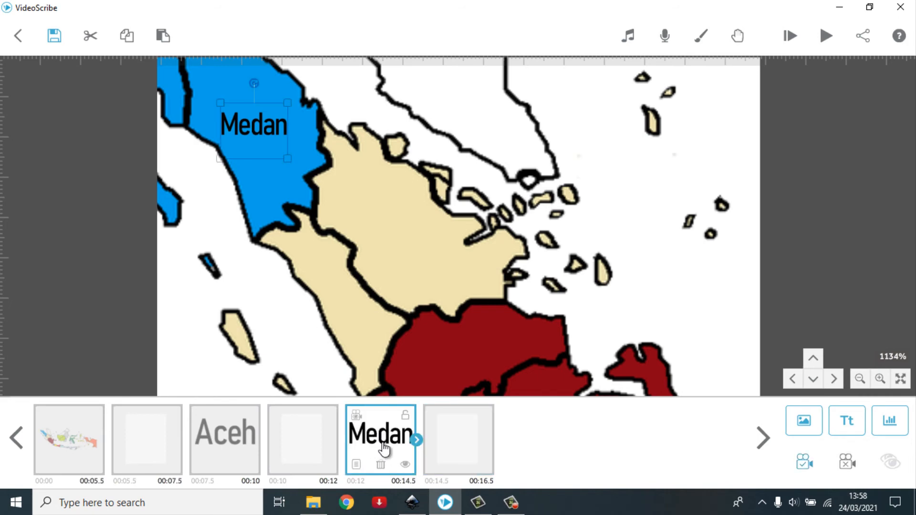
pyautogui.moveTo(846, 421)
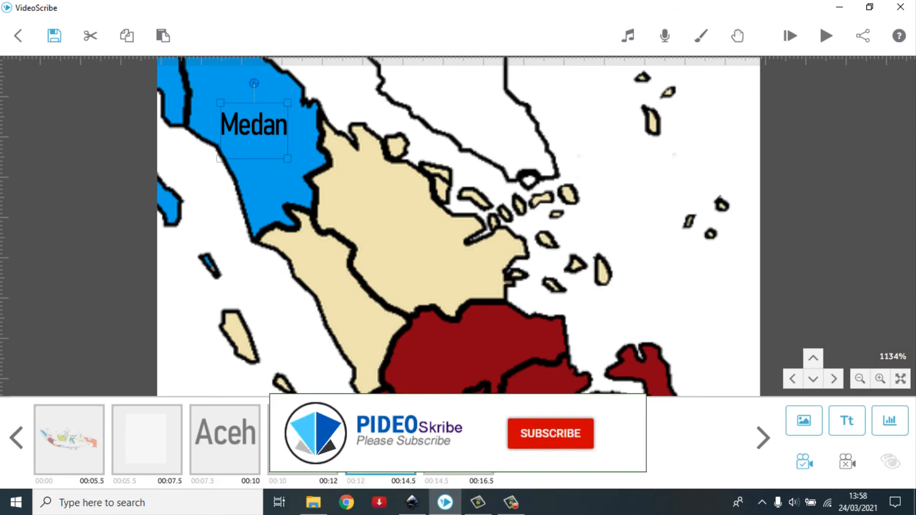
pyautogui.moveTo(126, 35)
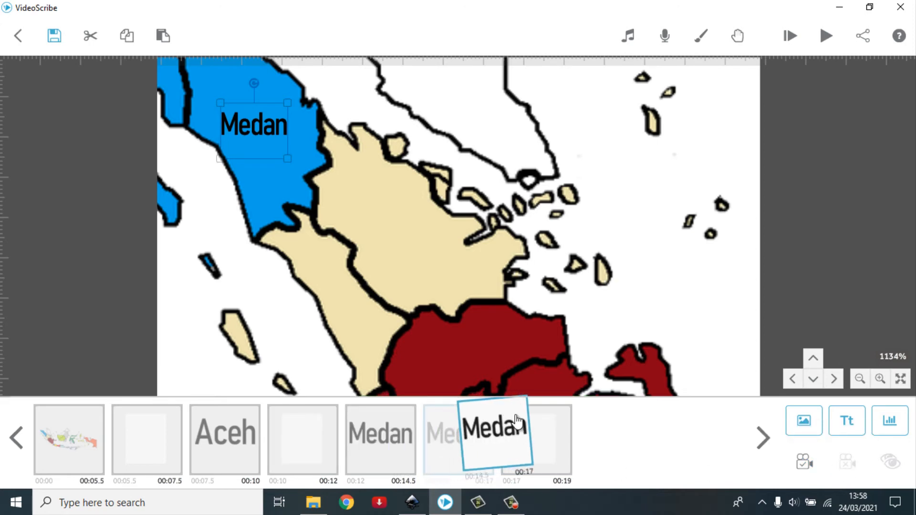
# Step: Move the copied Medan label onto the beige province and rename it Palembang
pyautogui.click(495, 437)
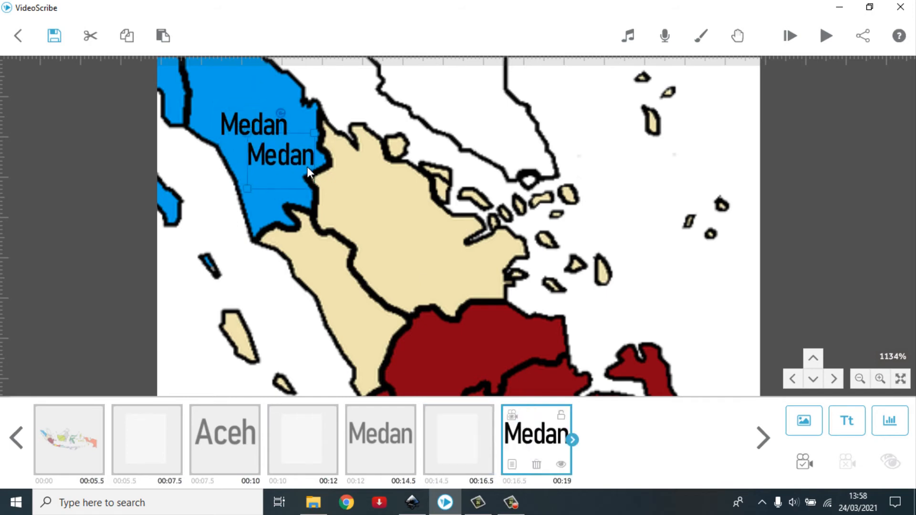
pyautogui.moveTo(283, 155); pyautogui.dragTo(402, 237)
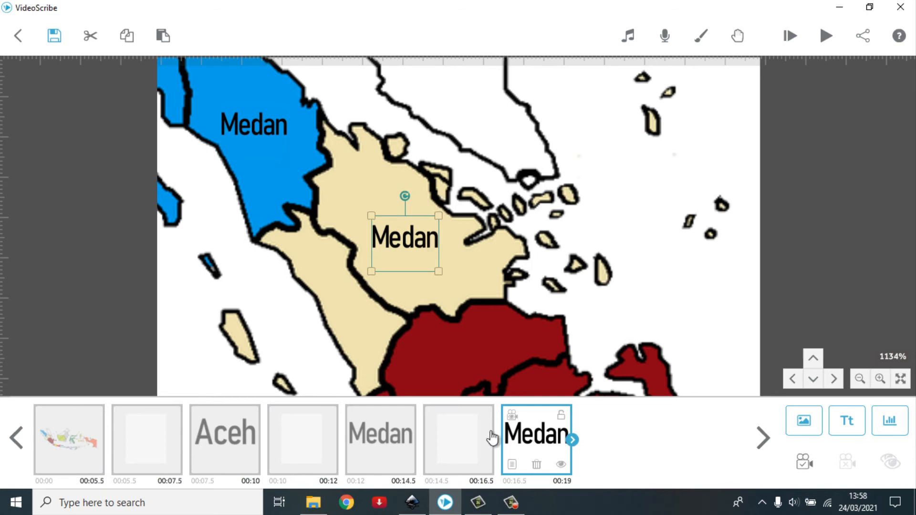
pyautogui.doubleClick(404, 238)
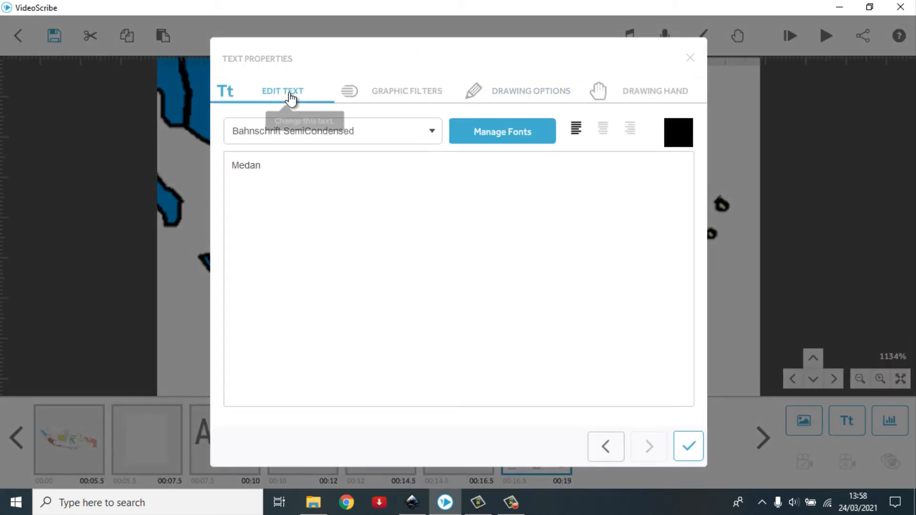
pyautogui.doubleClick(246, 166)
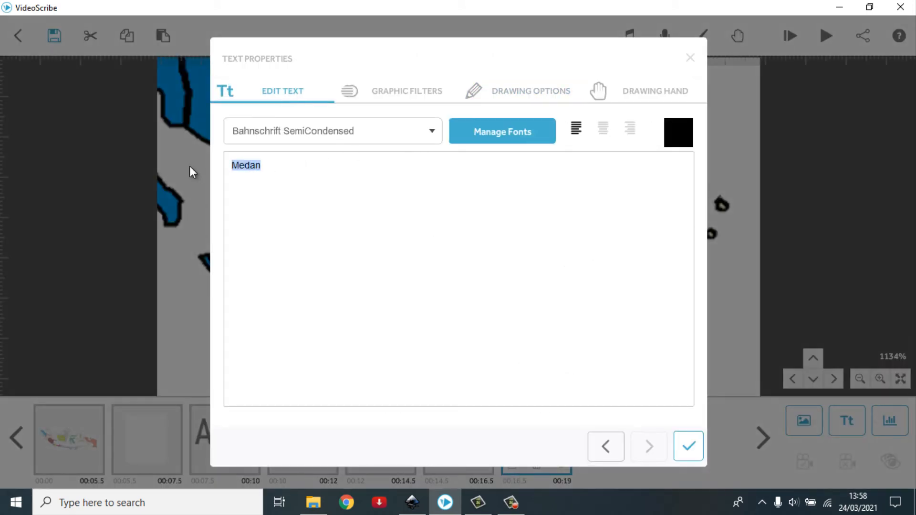
pyautogui.write('Palembang')
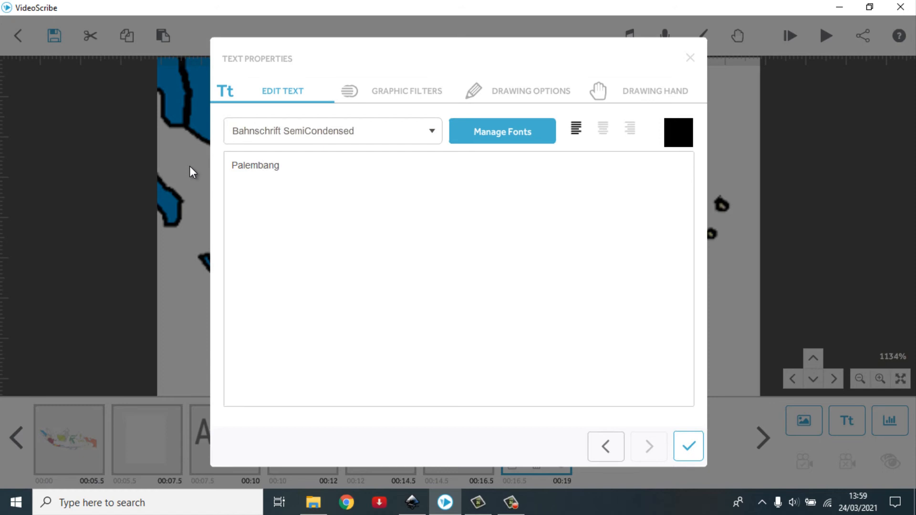
pyautogui.click(688, 447)
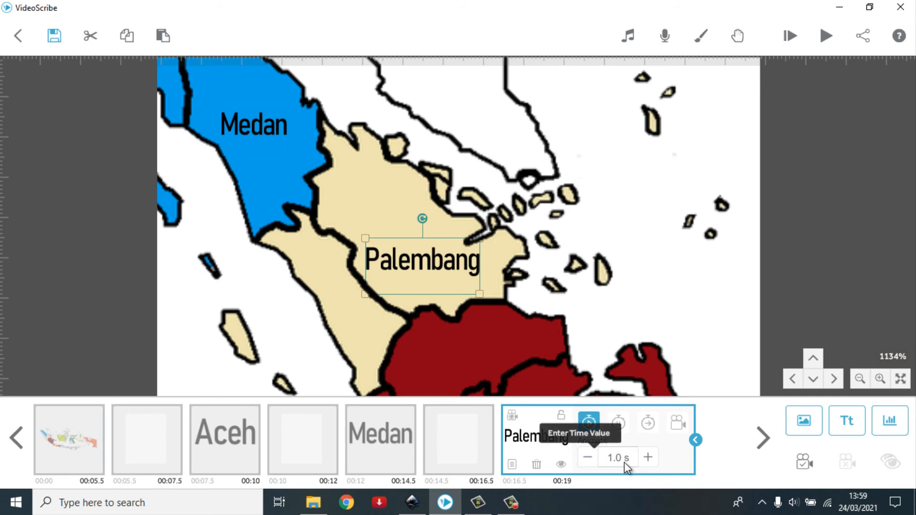
pyautogui.moveTo(522, 467)
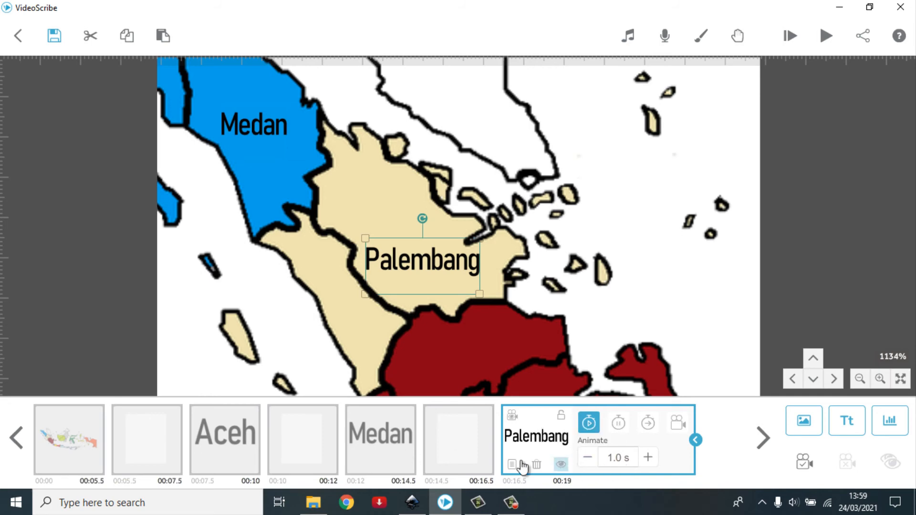
# Step: Copy the blank anchor before Palembang and paste it after the Palembang label
pyautogui.click(380, 435)
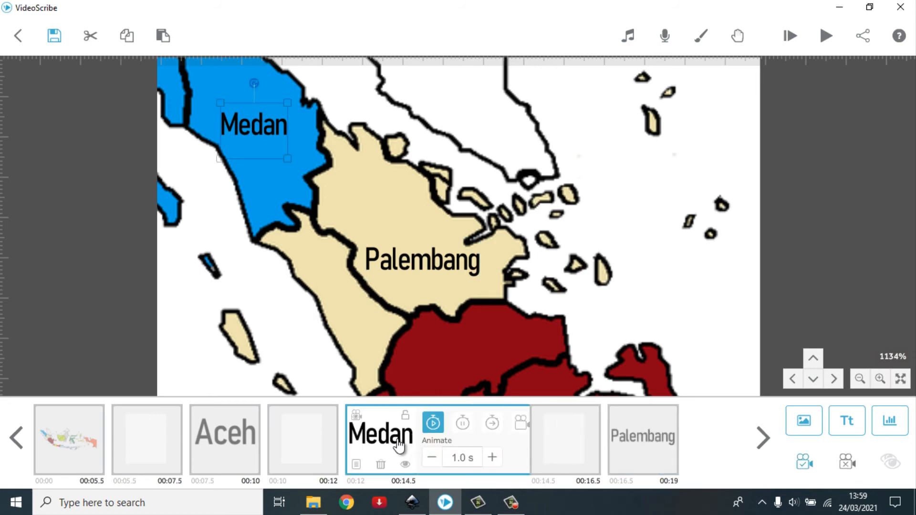
pyautogui.click(303, 439)
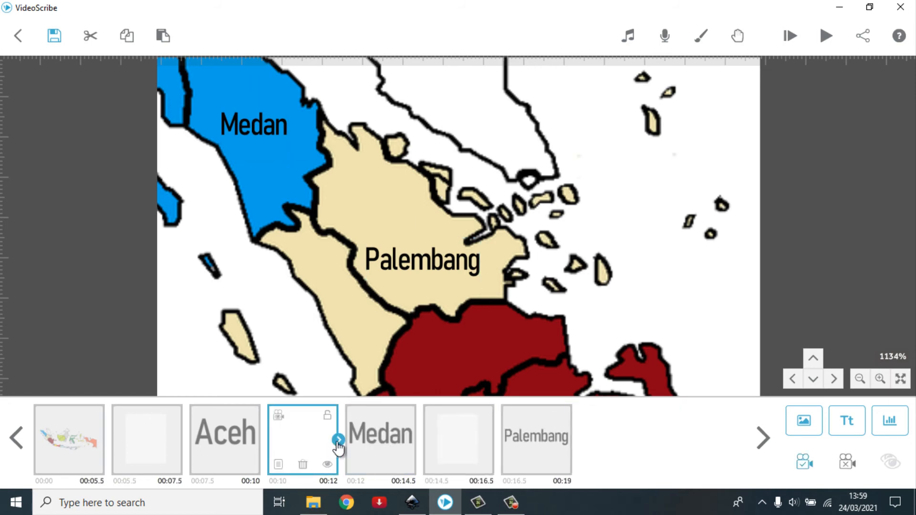
pyautogui.click(339, 440)
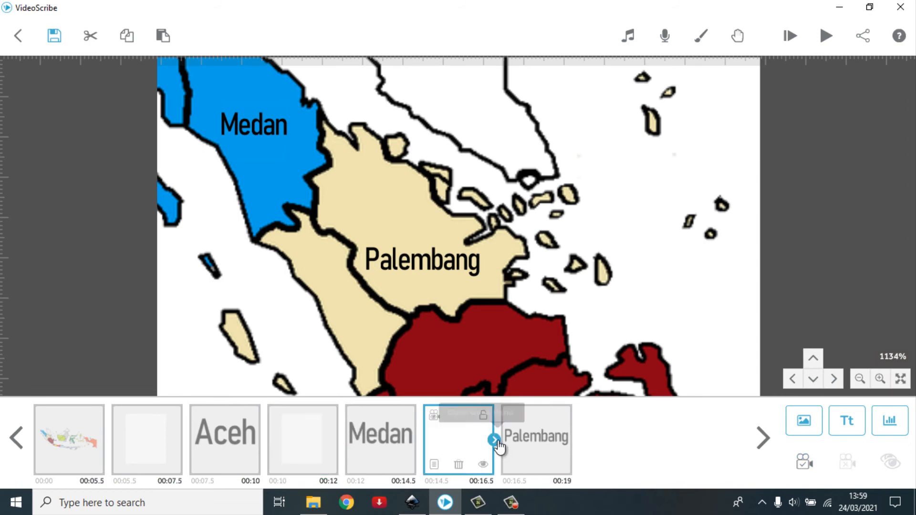
pyautogui.click(493, 439)
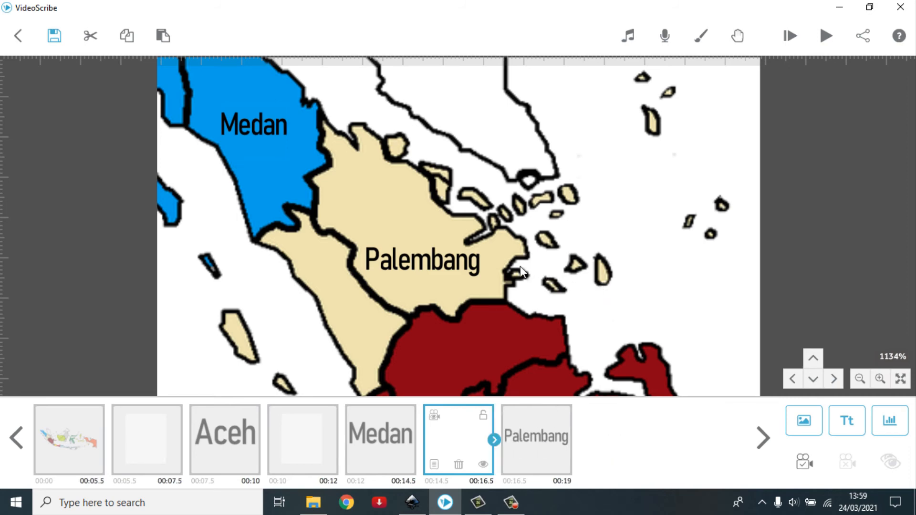
pyautogui.moveTo(498, 275)
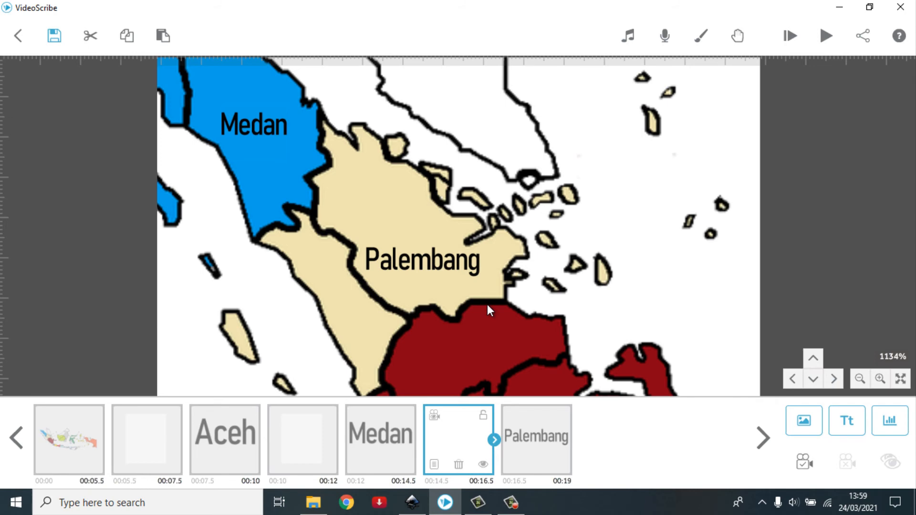
pyautogui.moveTo(578, 413)
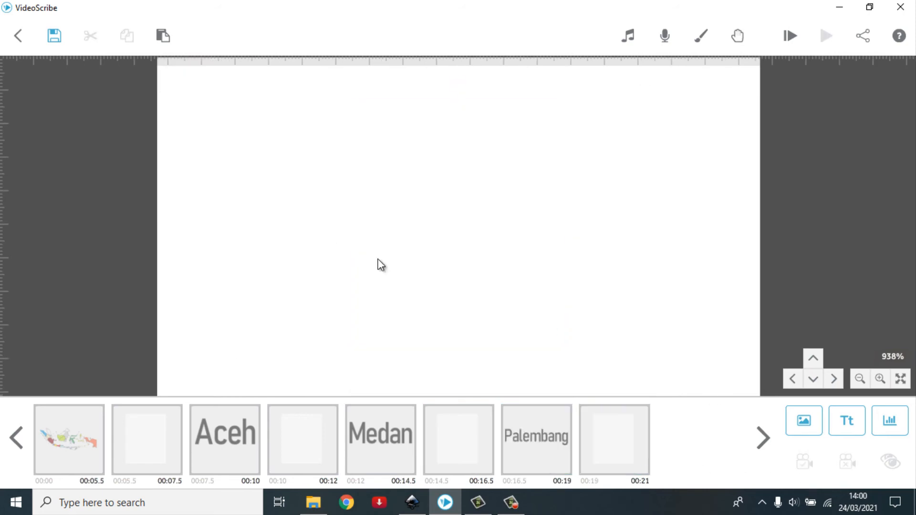
# Step: Duplicate the Palembang label, edit the copy to Riau and select the following element
pyautogui.click(459, 441)
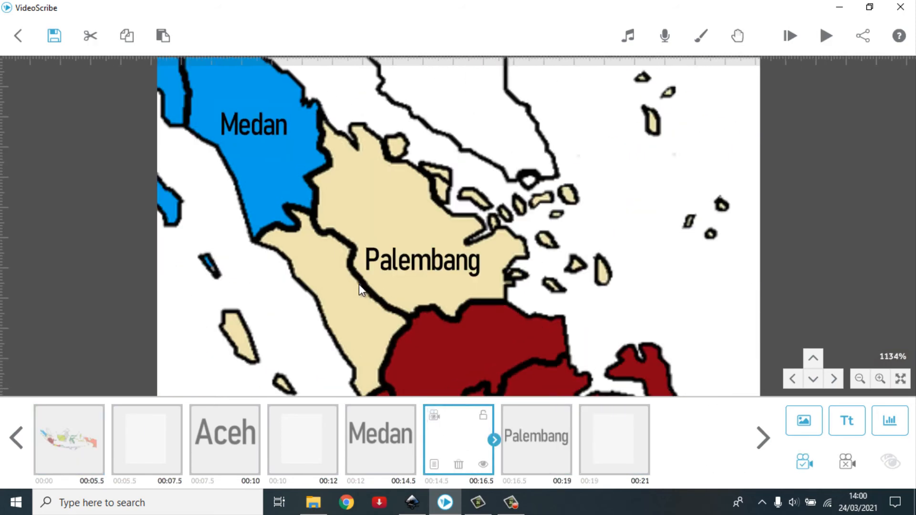
pyautogui.click(535, 440)
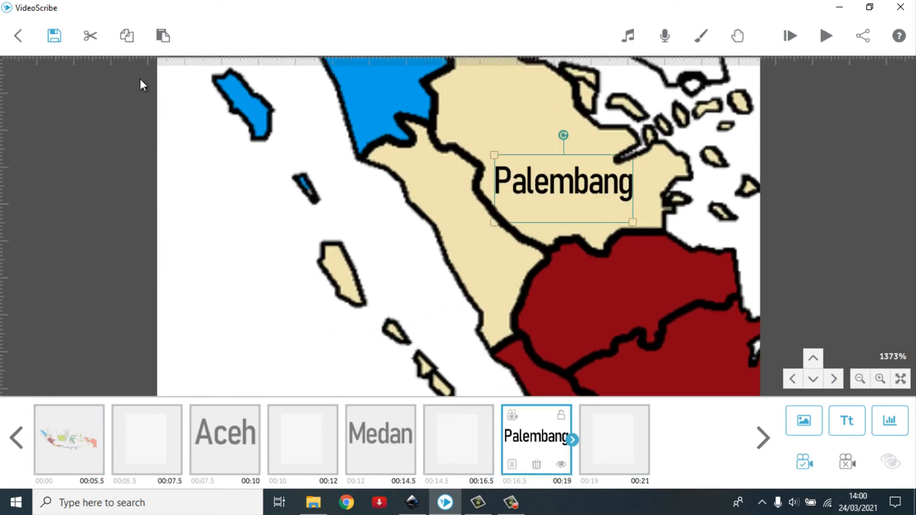
pyautogui.doubleClick(563, 181)
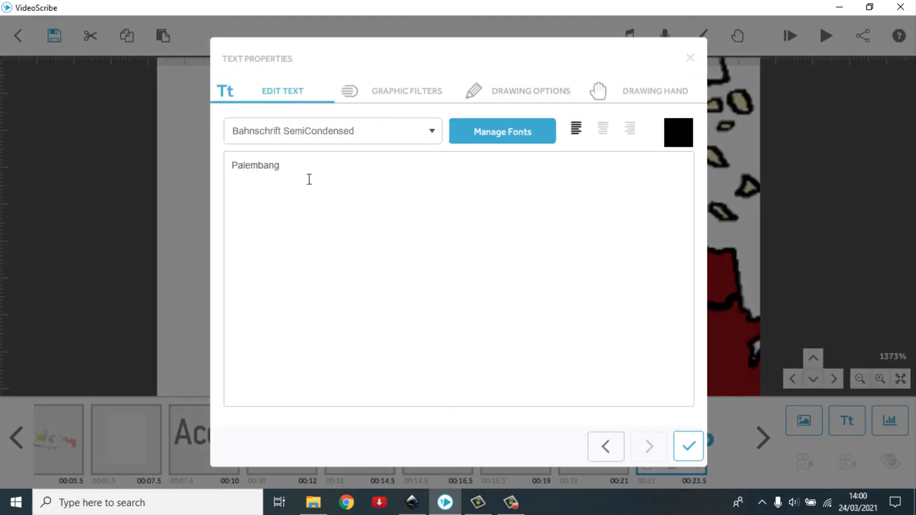
pyautogui.click(688, 446)
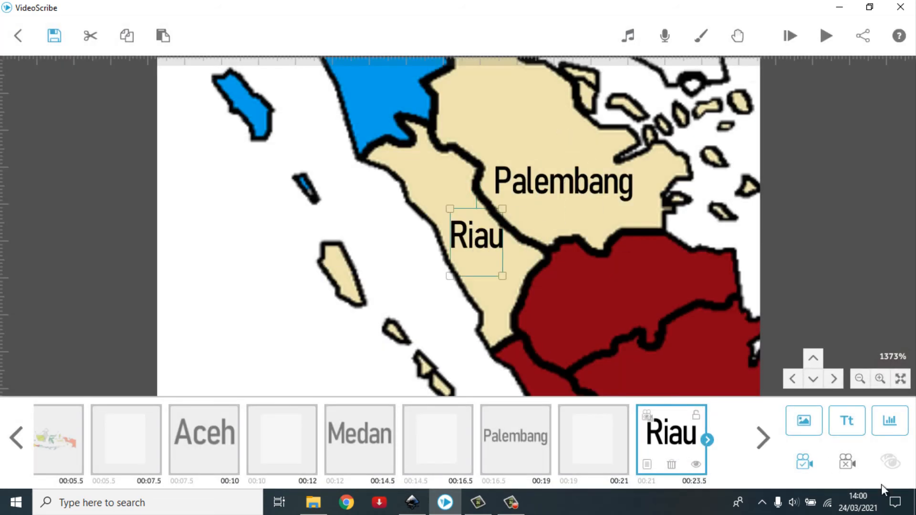
pyautogui.click(592, 438)
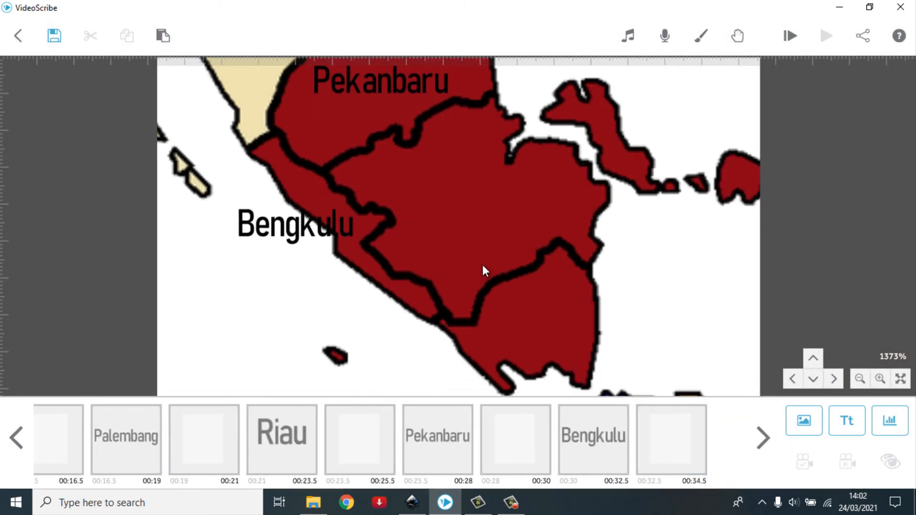
# Step: Set the camera position on the red-province Riau label and confirm the Lampung label text
pyautogui.click(682, 435)
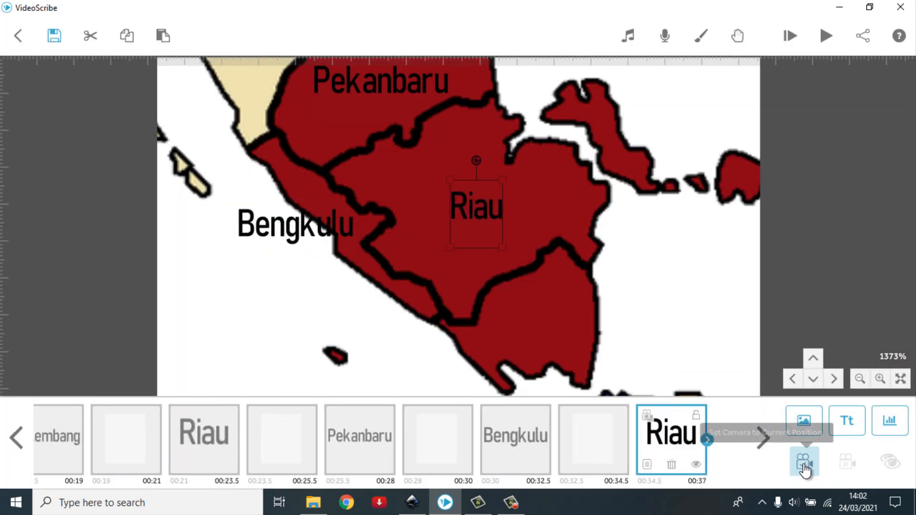
pyautogui.click(805, 462)
pyautogui.write('Lampun')
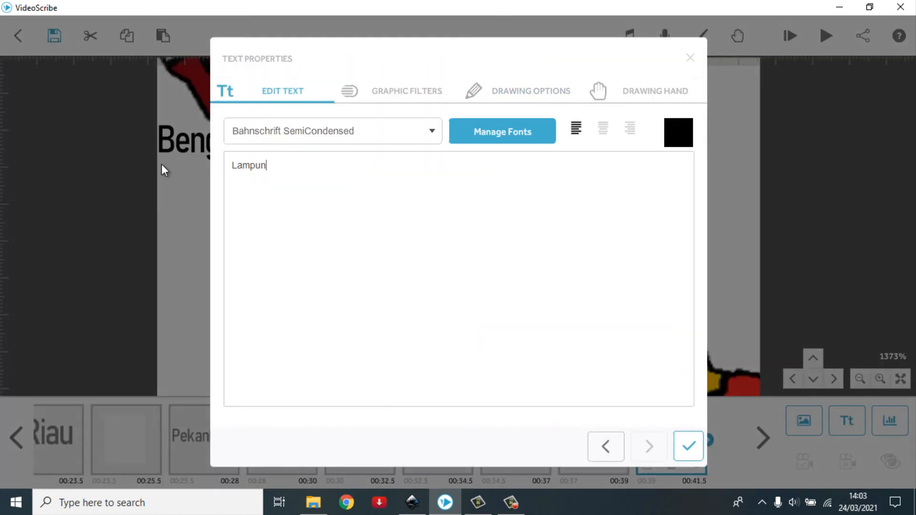
pyautogui.click(689, 447)
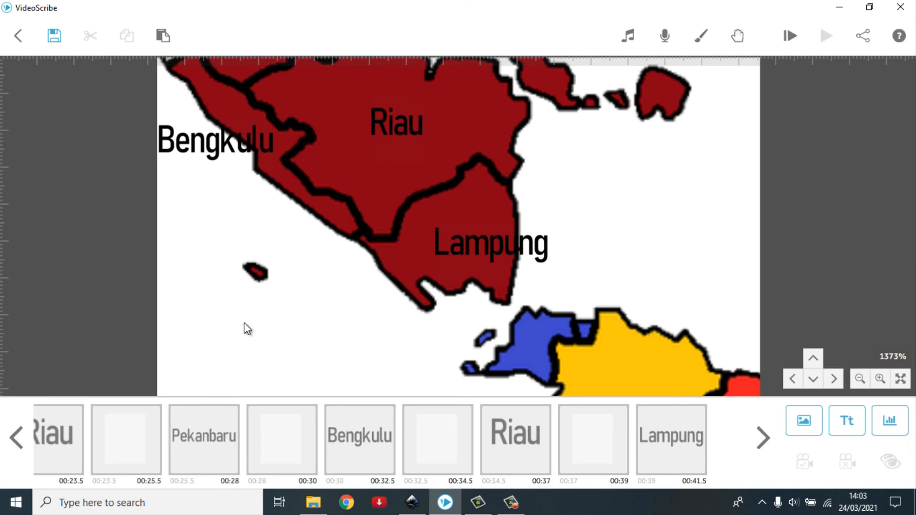
pyautogui.moveTo(246, 333)
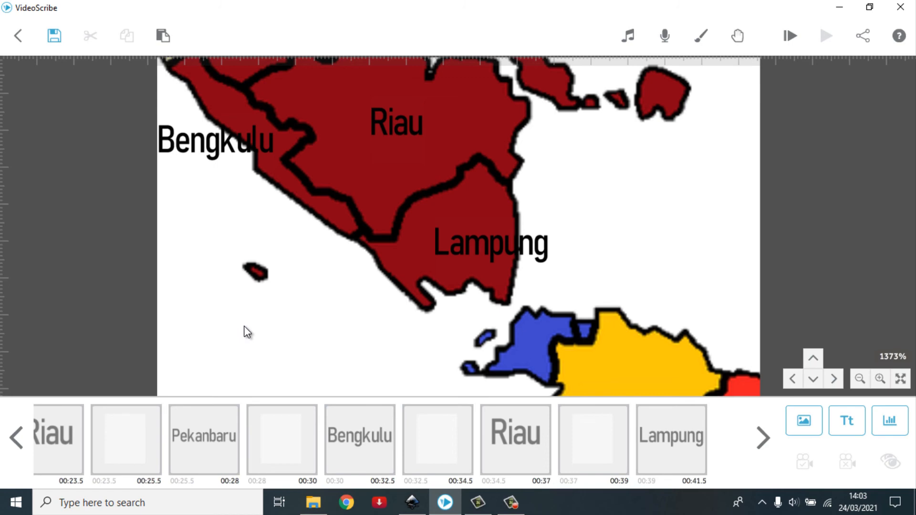
pyautogui.moveTo(253, 334)
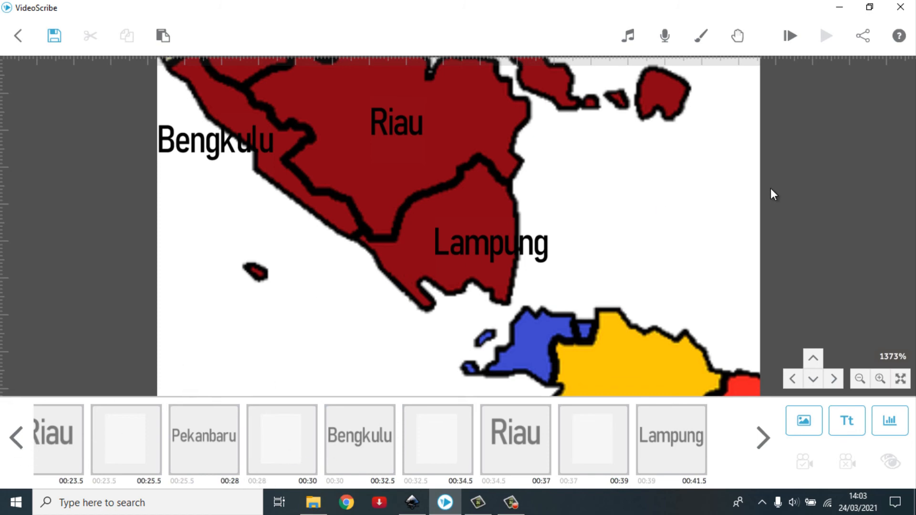
# Step: Preview the whole camera tour, then stop playback and return to the labelled map
pyautogui.click(790, 35)
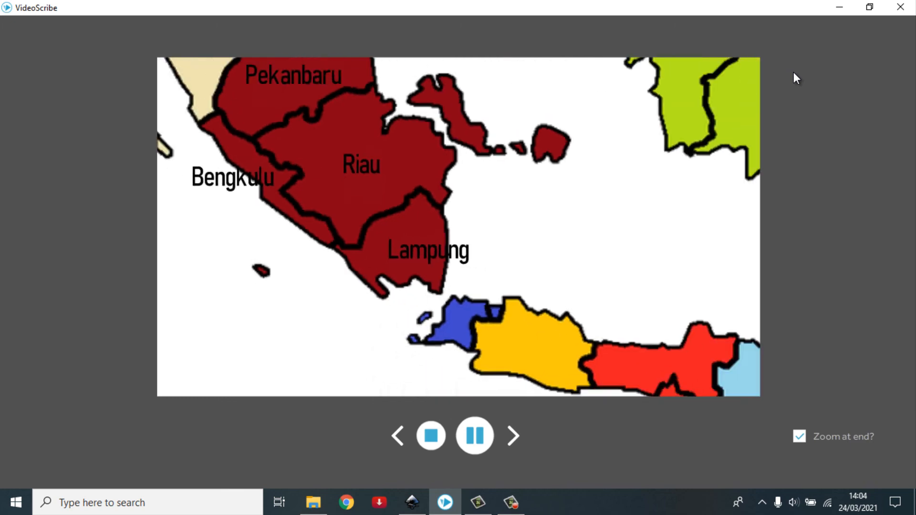
pyautogui.click(431, 436)
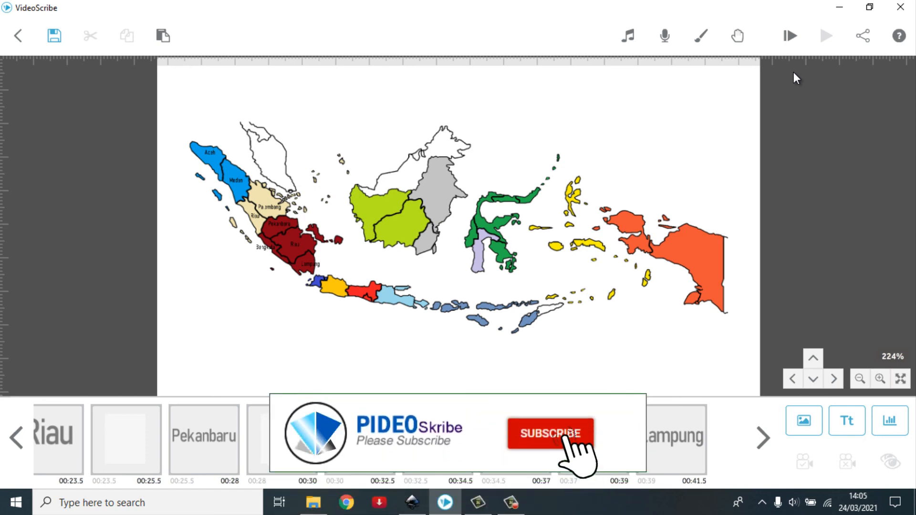
pyautogui.click(550, 434)
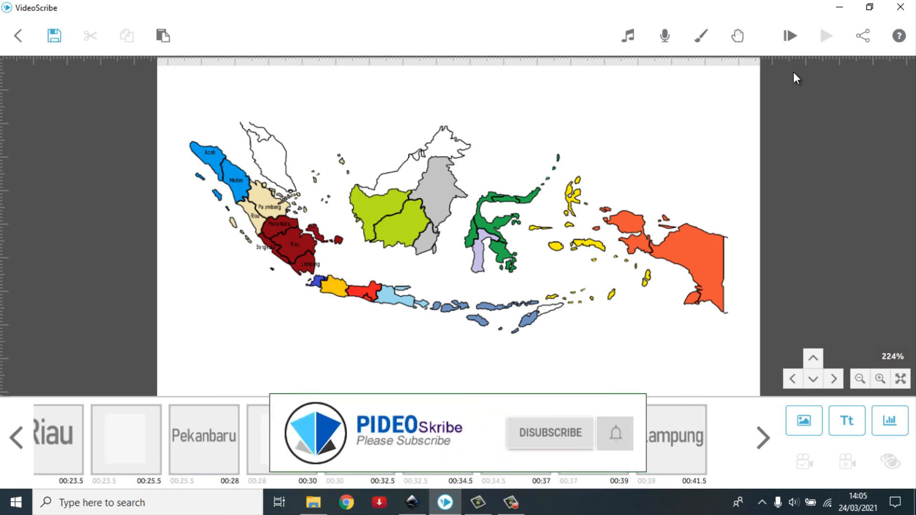